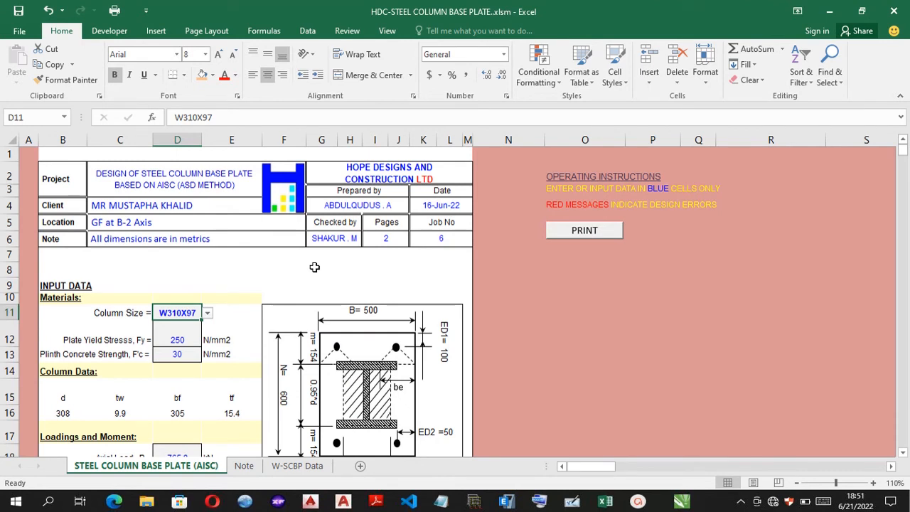
Scroll the design sheet, glance at the base plate data sheet and return to the design sheet.
{"action": "scroll", "scroll_direction": "down", "scroll_amount": 3}
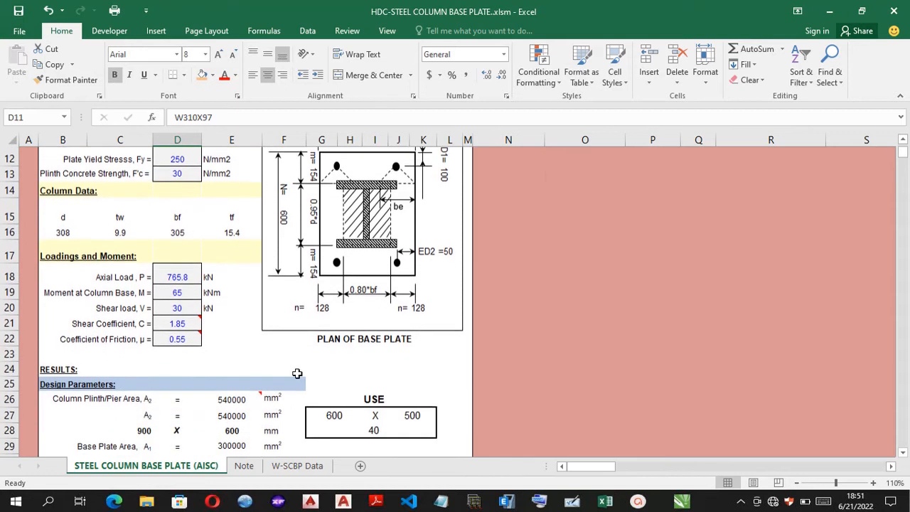
{"action": "scroll", "scroll_direction": "down", "scroll_amount": 3}
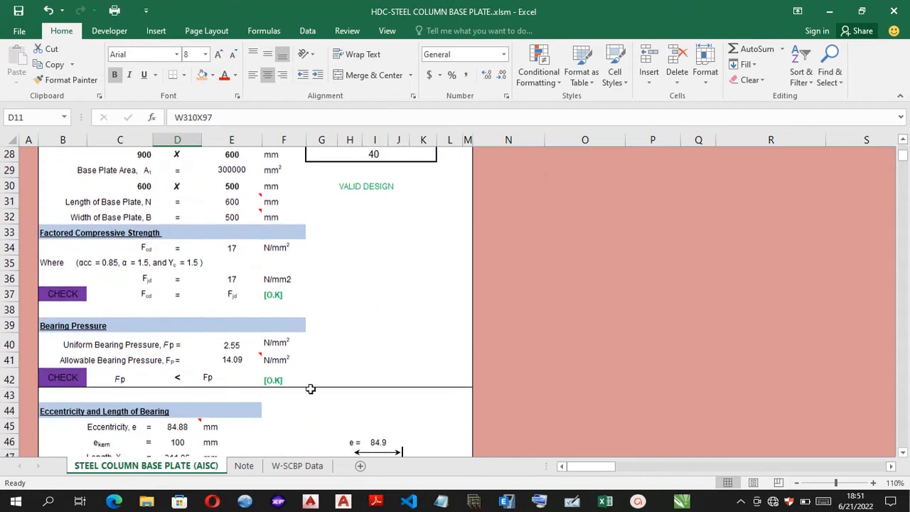
{"action": "left_click", "coordinate": [297, 466]}
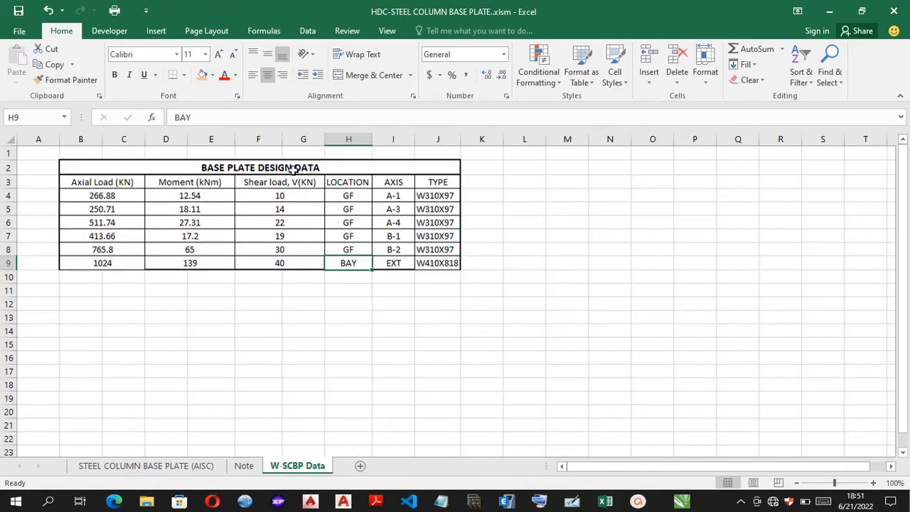
{"action": "left_click", "coordinate": [147, 466]}
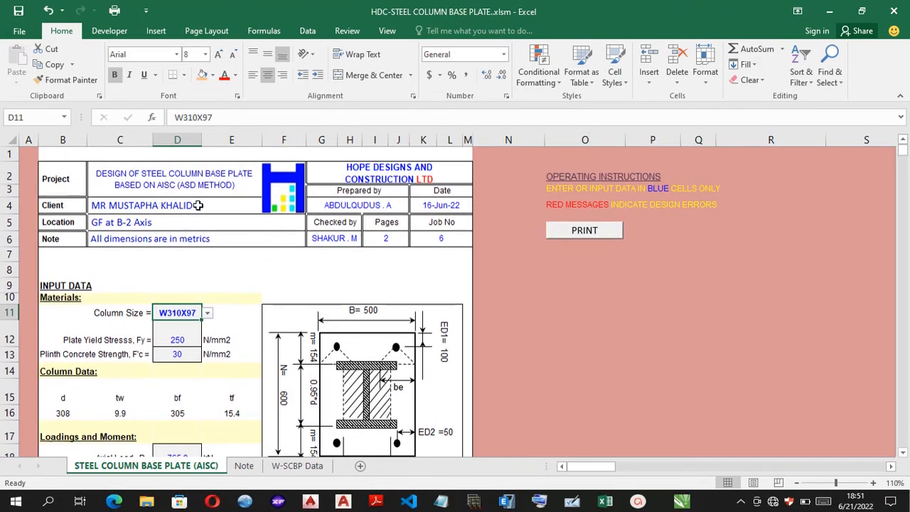
{"action": "mouse_move", "coordinate": [311, 239]}
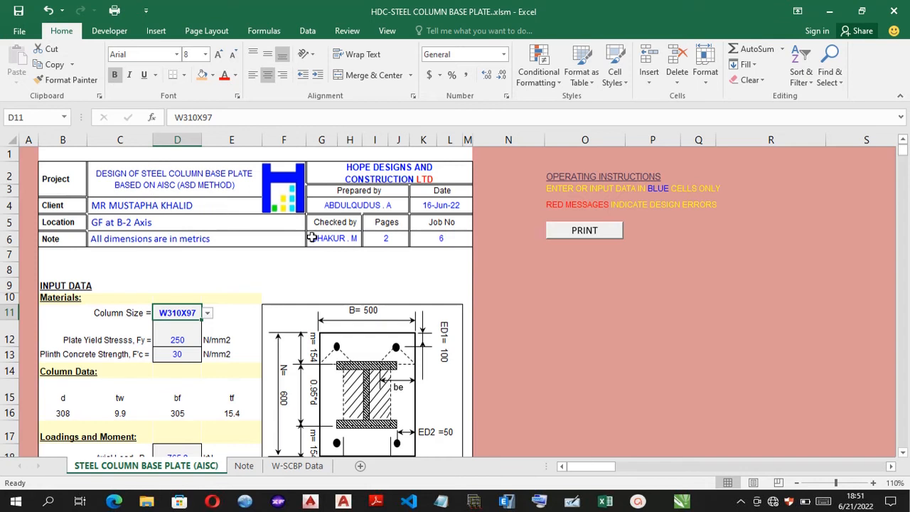
{"action": "mouse_move", "coordinate": [631, 180]}
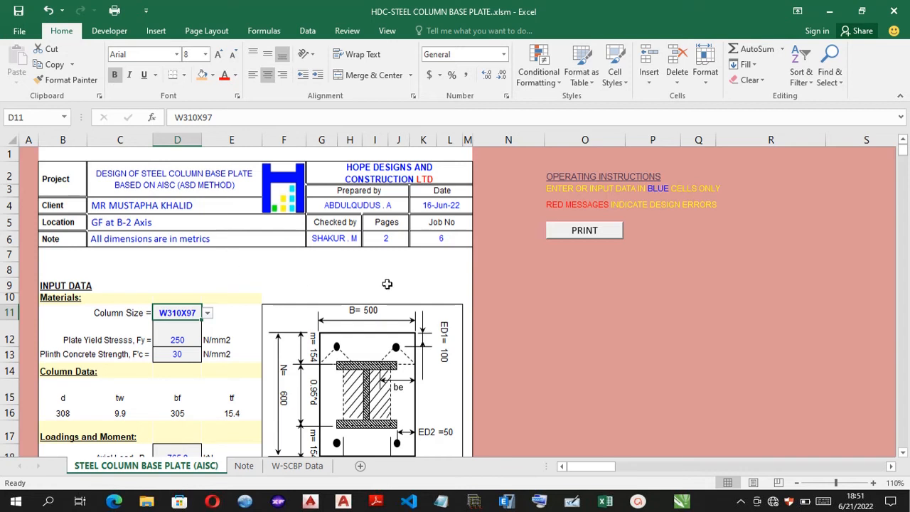
{"action": "mouse_move", "coordinate": [657, 211]}
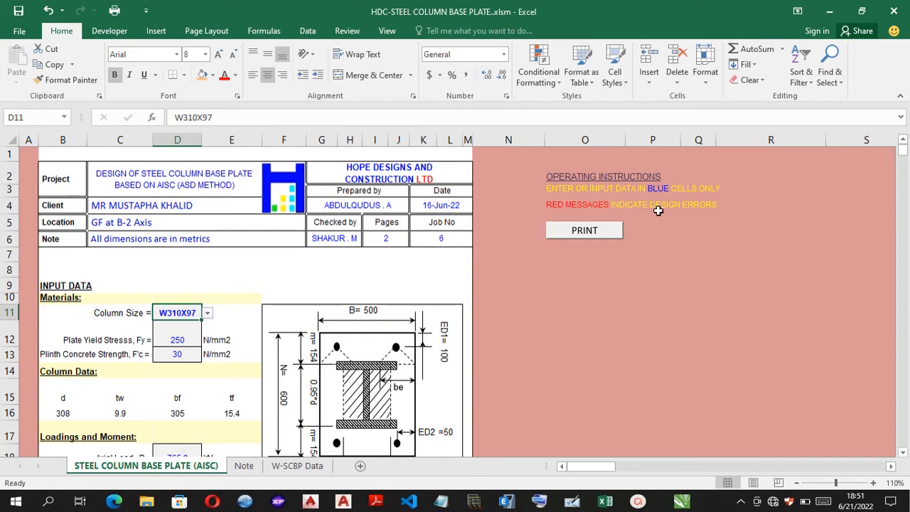
{"action": "mouse_move", "coordinate": [87, 232]}
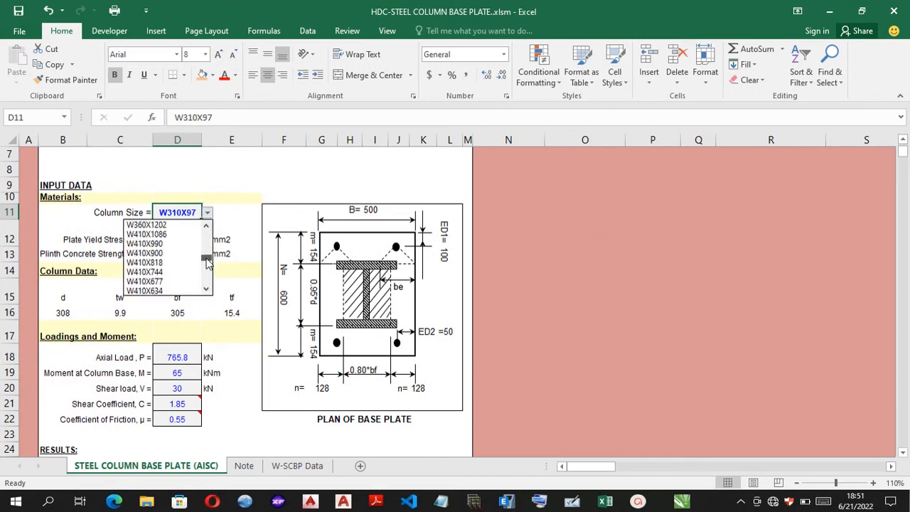
Scroll the column size list, leave W310X97, select plate yield stress D12 and step away.
{"action": "scroll", "scroll_direction": "down", "scroll_amount": 3}
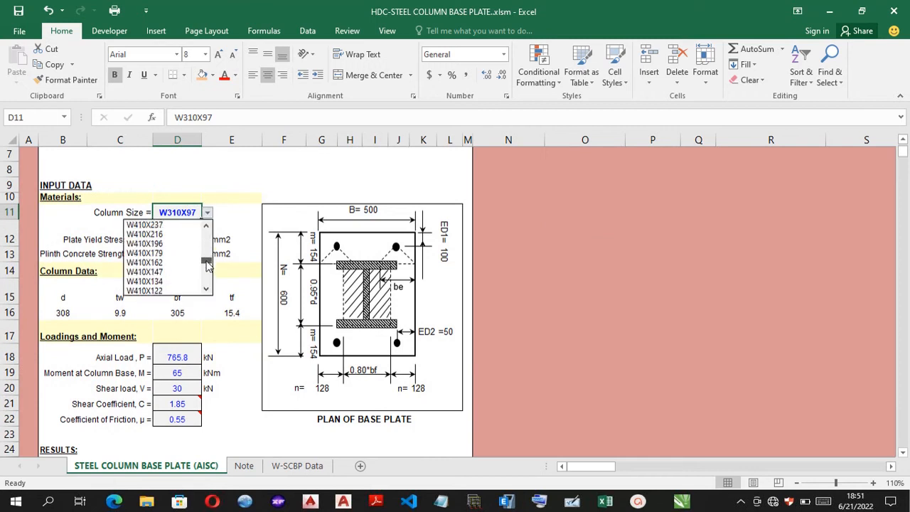
{"action": "scroll", "scroll_direction": "down", "scroll_amount": 3}
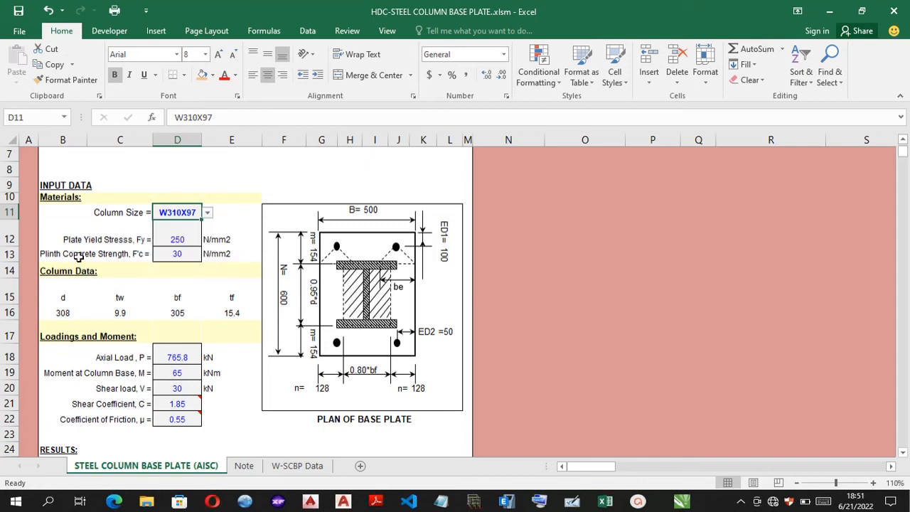
{"action": "left_click", "coordinate": [176, 239]}
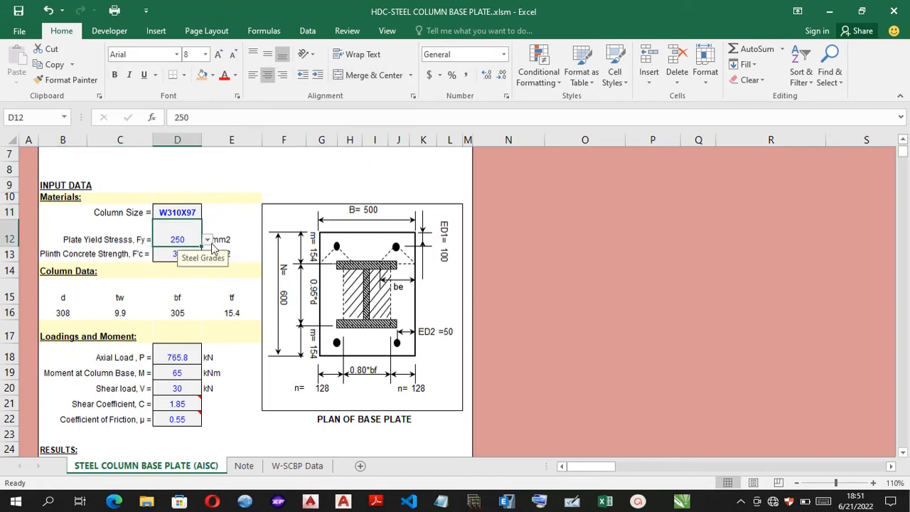
{"action": "left_click", "coordinate": [207, 238]}
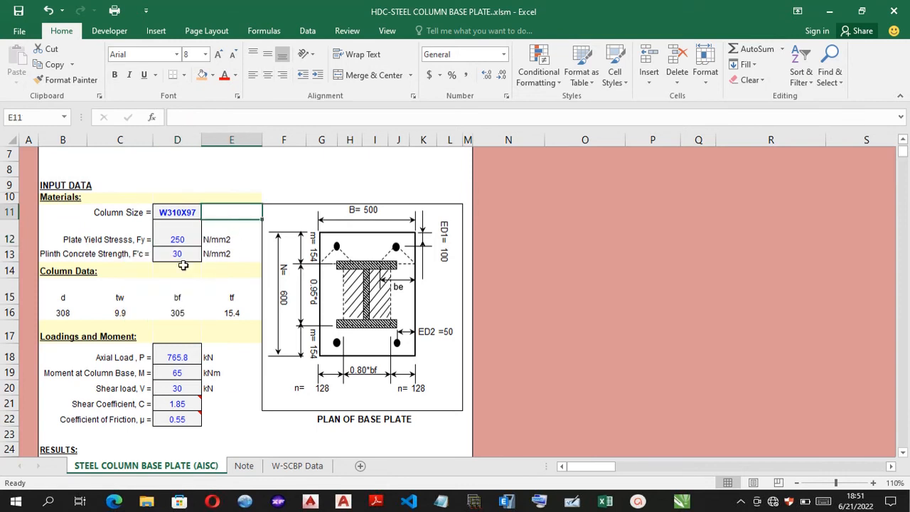
{"action": "mouse_move", "coordinate": [212, 270]}
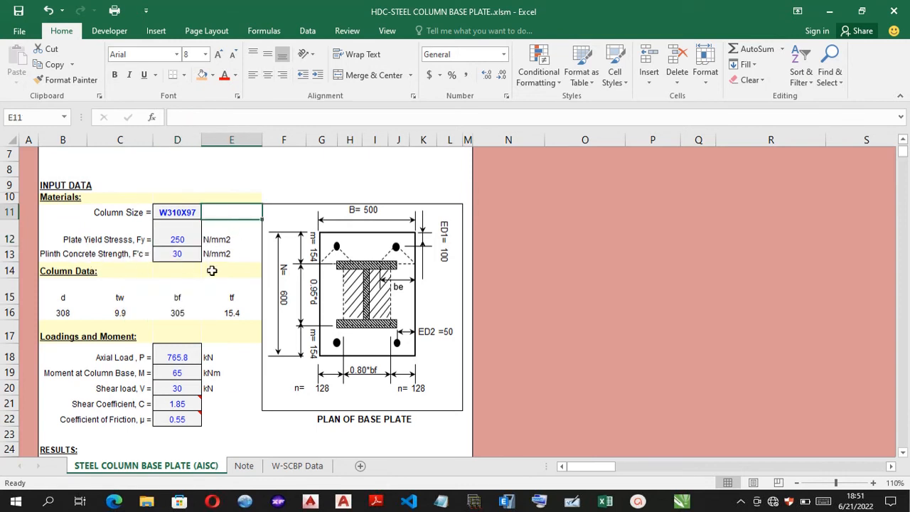
Scroll down through the bolt tension, shear and 600 × 500 × 40 mm plate checks.
{"action": "scroll", "scroll_direction": "down", "scroll_amount": 3}
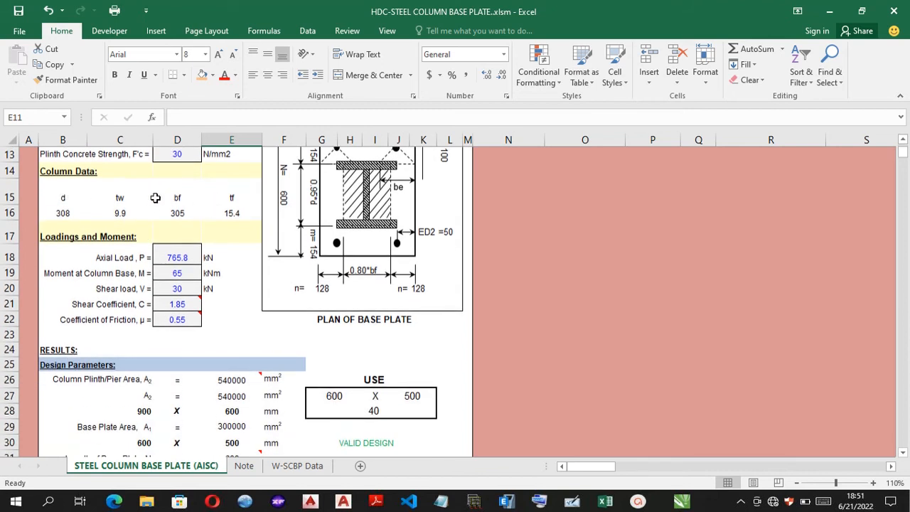
{"action": "scroll", "scroll_direction": "down", "scroll_amount": 3}
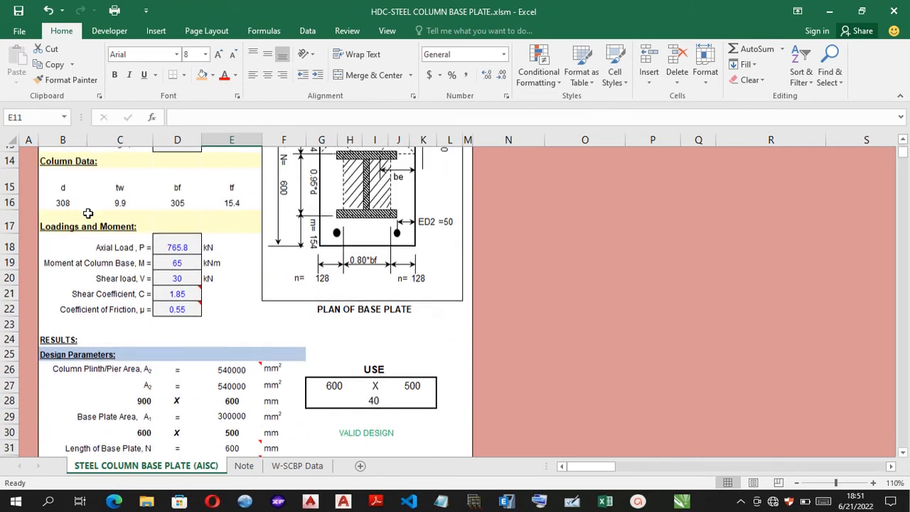
{"action": "scroll", "scroll_direction": "down", "scroll_amount": 3}
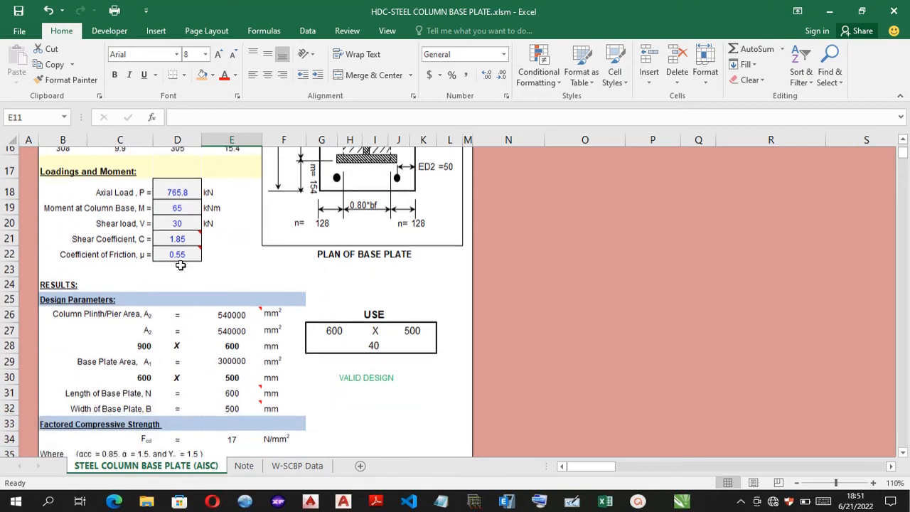
{"action": "scroll", "scroll_direction": "down", "scroll_amount": 3}
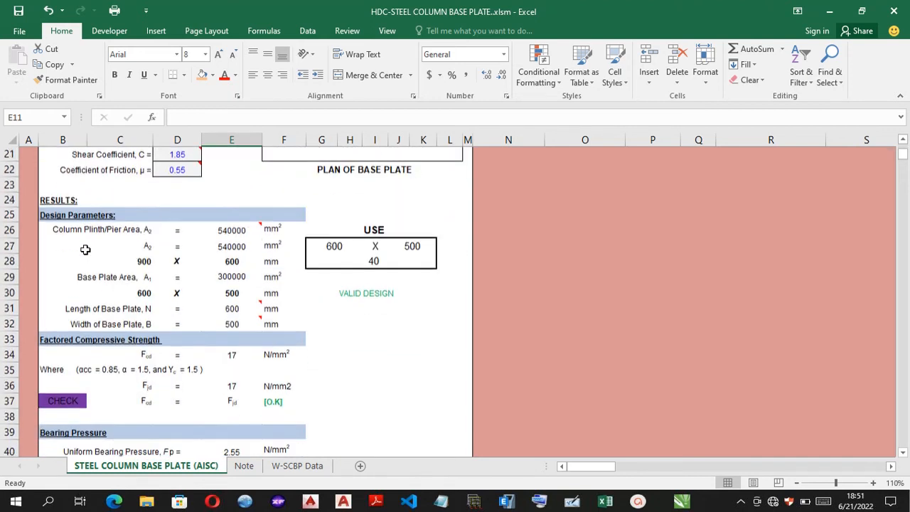
{"action": "scroll", "scroll_direction": "down", "scroll_amount": 3}
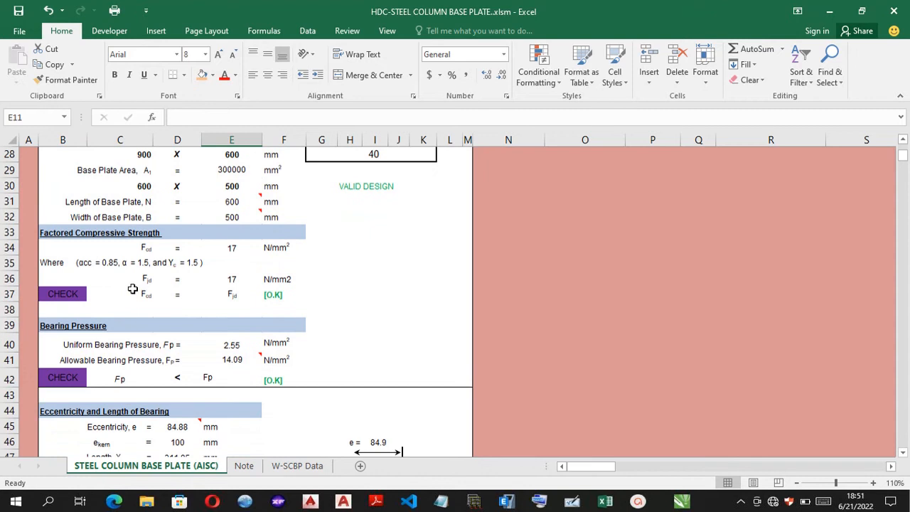
{"action": "scroll", "scroll_direction": "down", "scroll_amount": 3}
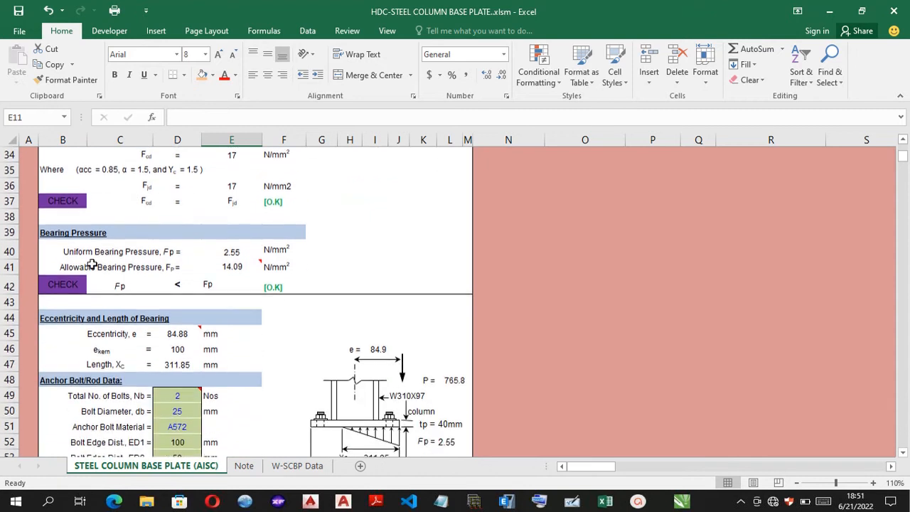
{"action": "scroll", "scroll_direction": "down", "scroll_amount": 3}
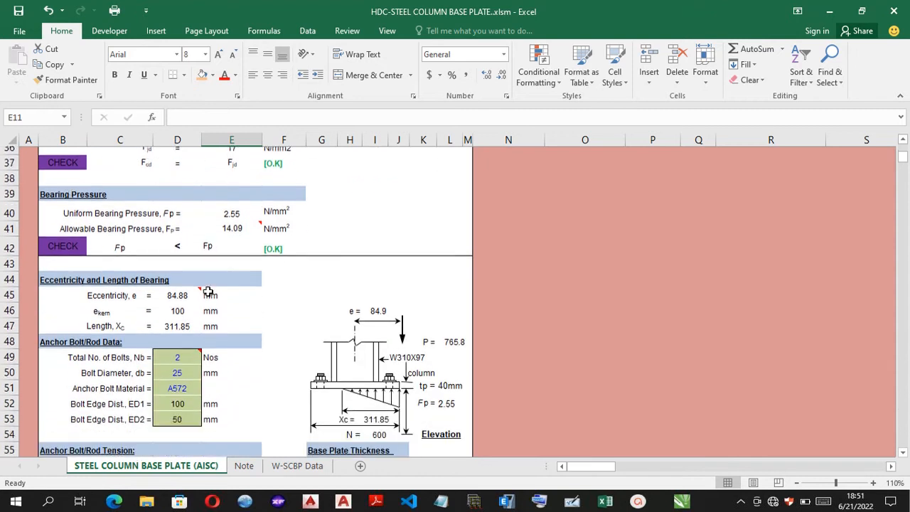
{"action": "scroll", "scroll_direction": "down", "scroll_amount": 3}
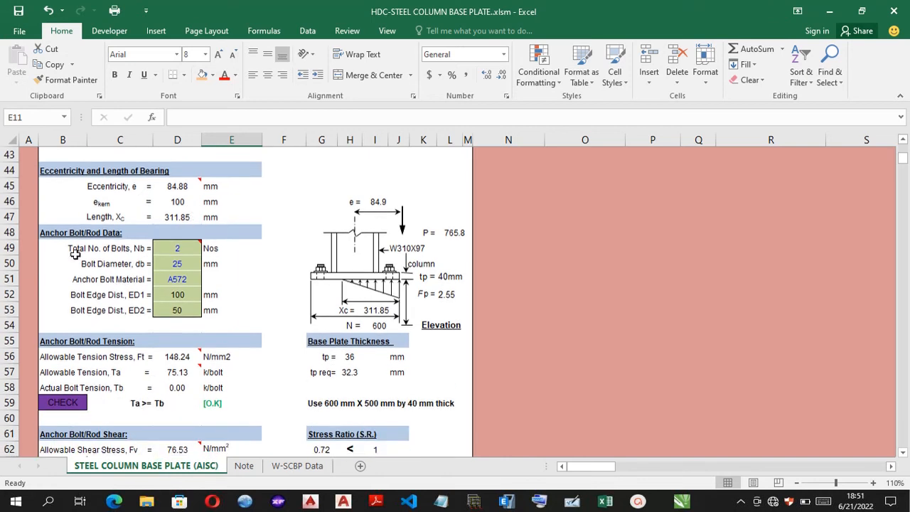
{"action": "mouse_move", "coordinate": [107, 247]}
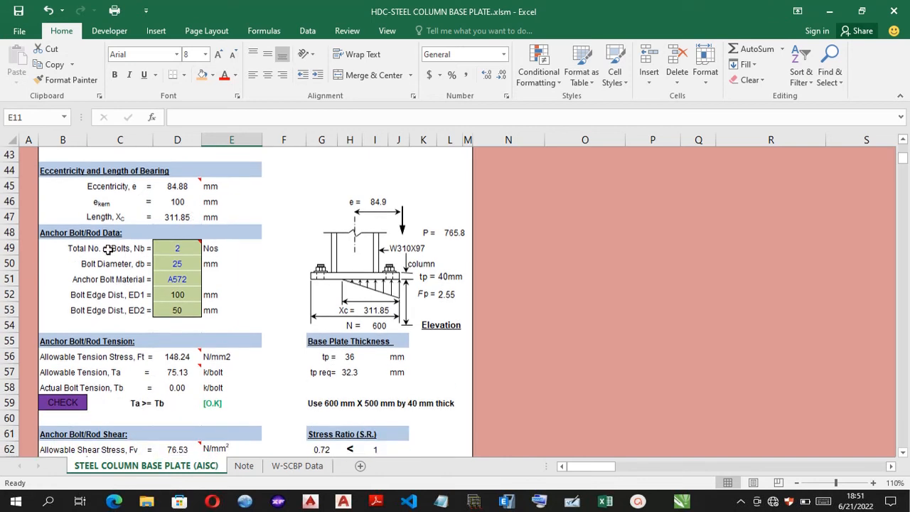
{"action": "scroll", "scroll_direction": "down", "scroll_amount": 3}
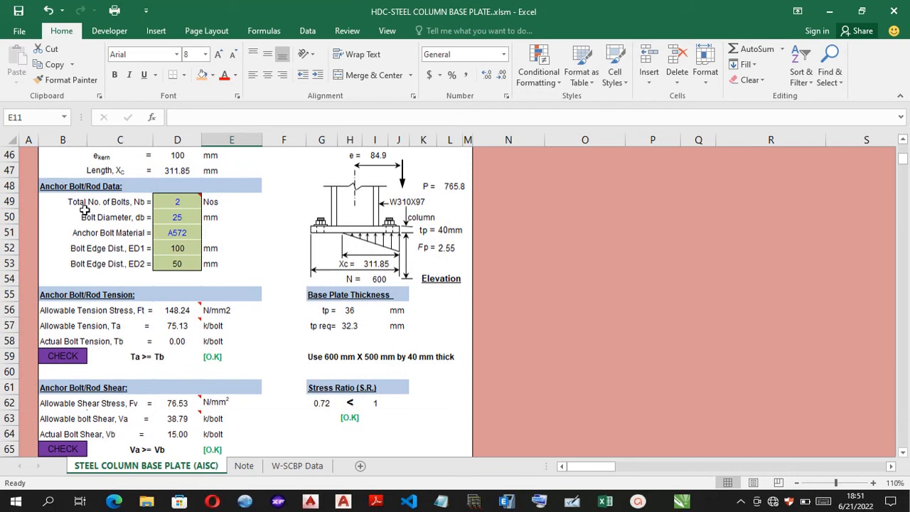
{"action": "mouse_move", "coordinate": [107, 208]}
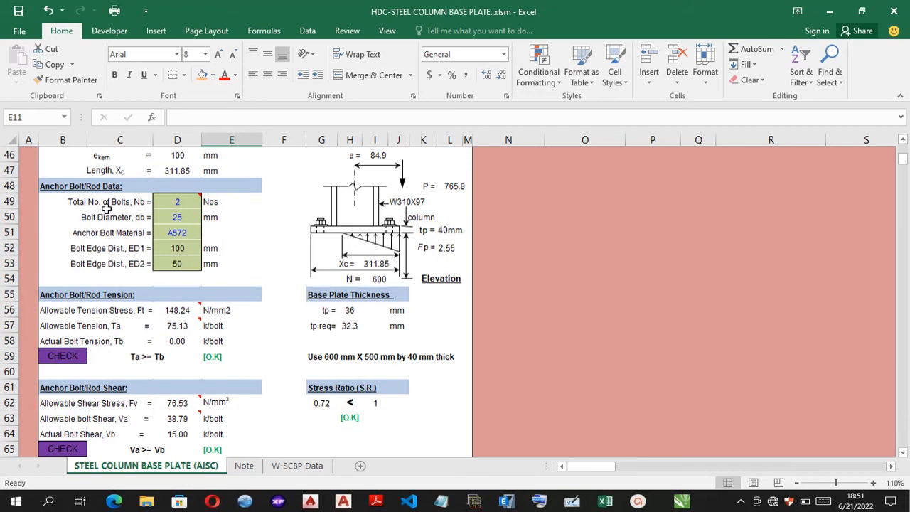
{"action": "mouse_move", "coordinate": [111, 222]}
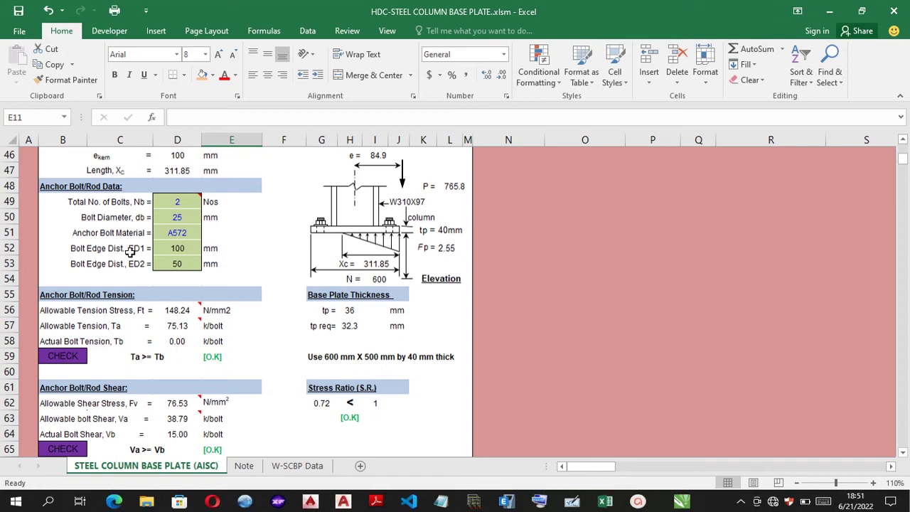
{"action": "scroll", "scroll_direction": "down", "scroll_amount": 3}
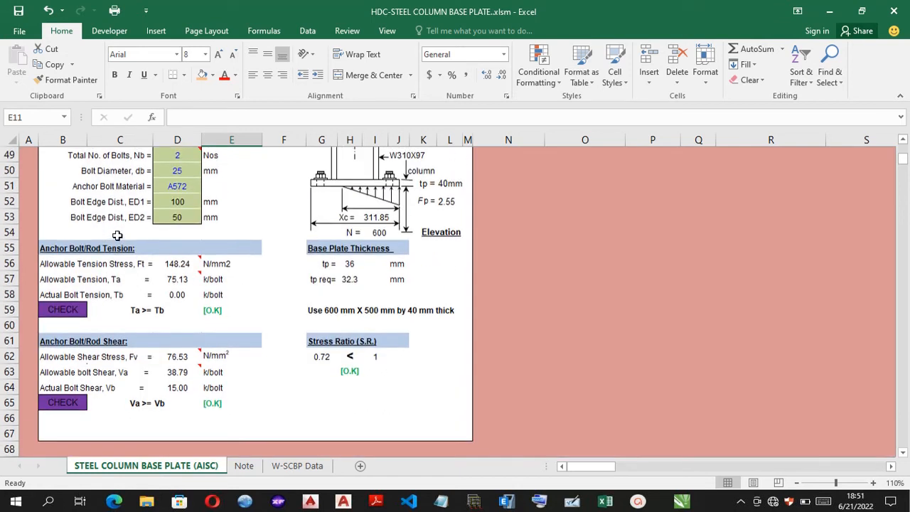
{"action": "mouse_move", "coordinate": [96, 258]}
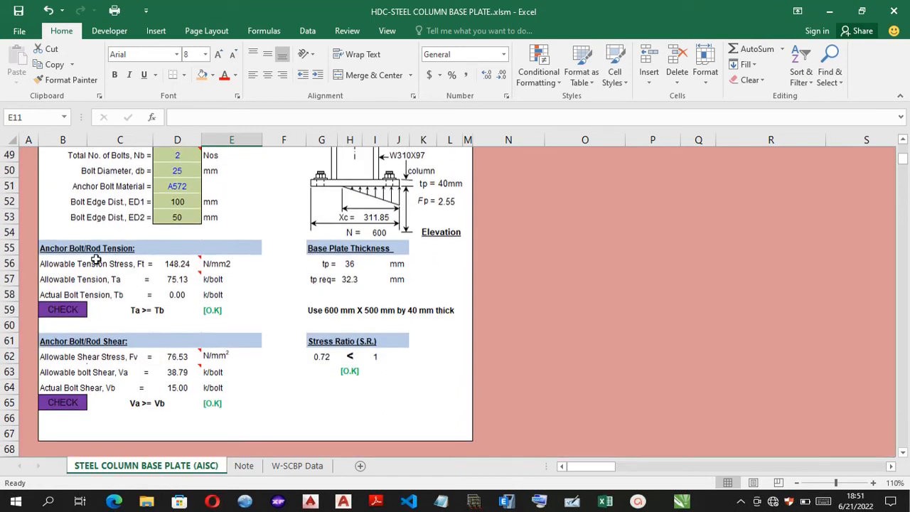
{"action": "mouse_move", "coordinate": [188, 347]}
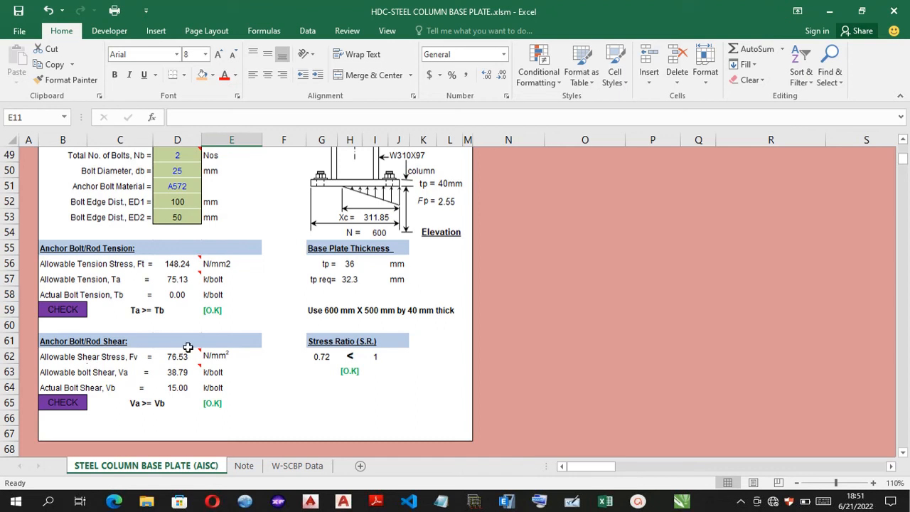
{"action": "mouse_move", "coordinate": [311, 286]}
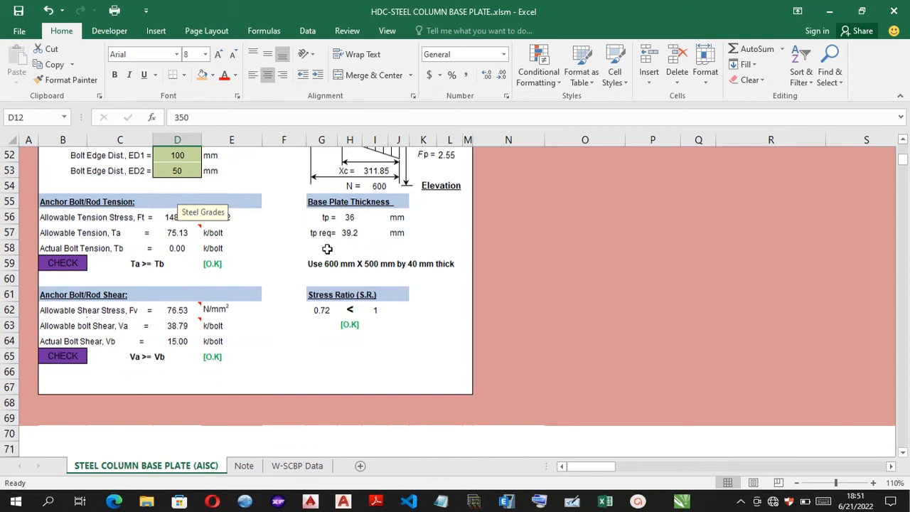
{"action": "mouse_move", "coordinate": [307, 270]}
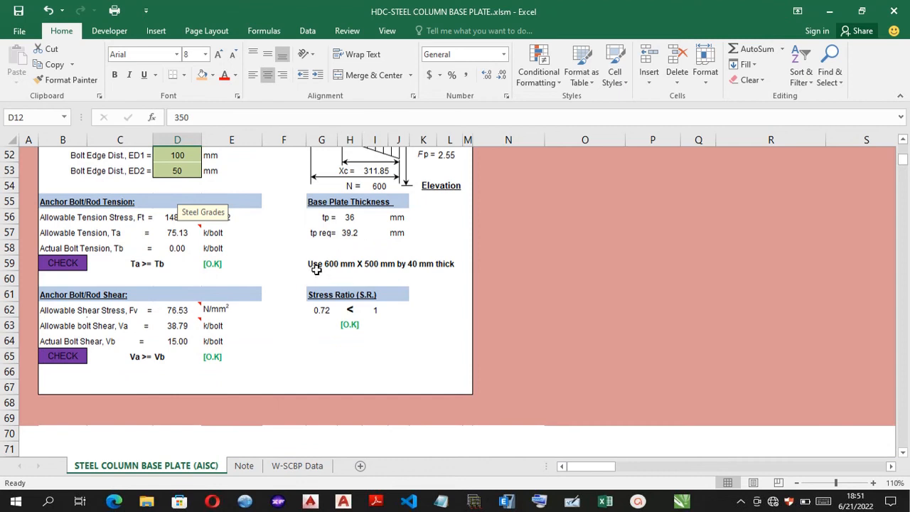
{"action": "mouse_move", "coordinate": [375, 271]}
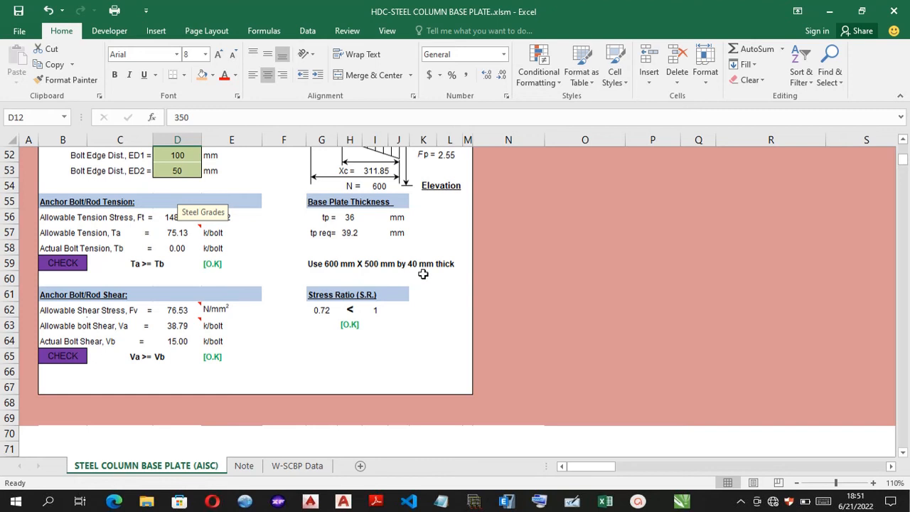
{"action": "mouse_move", "coordinate": [319, 318]}
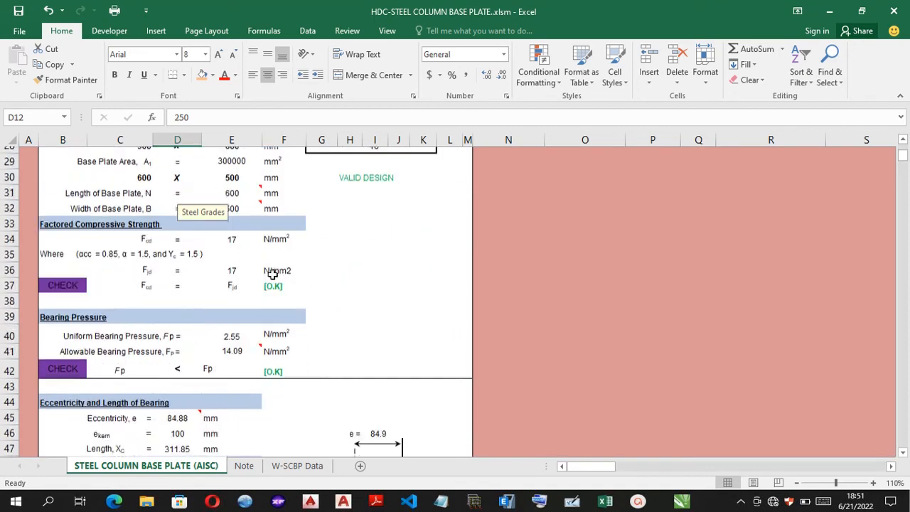
Switch to the W-SCBP Data sheet with loads, moments, shears and column types for six locations.
{"action": "scroll", "scroll_direction": "down", "scroll_amount": 3}
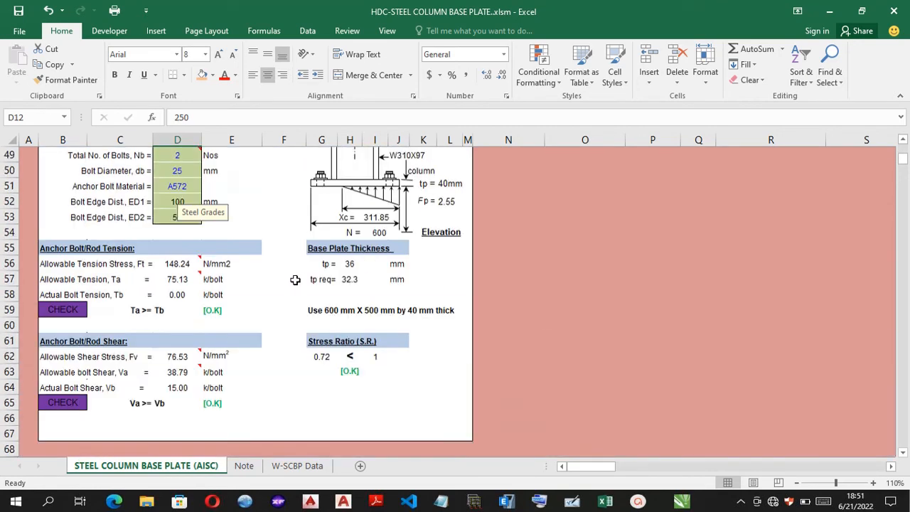
{"action": "left_click", "coordinate": [297, 464]}
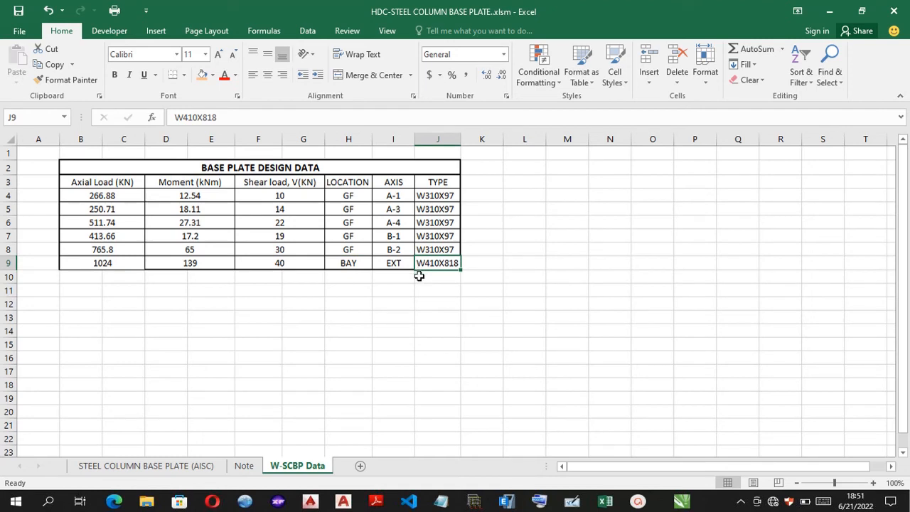
On the design sheet, choose column section W410X818 in D11, giving a 900 × 700 mm plate.
{"action": "left_click", "coordinate": [145, 466]}
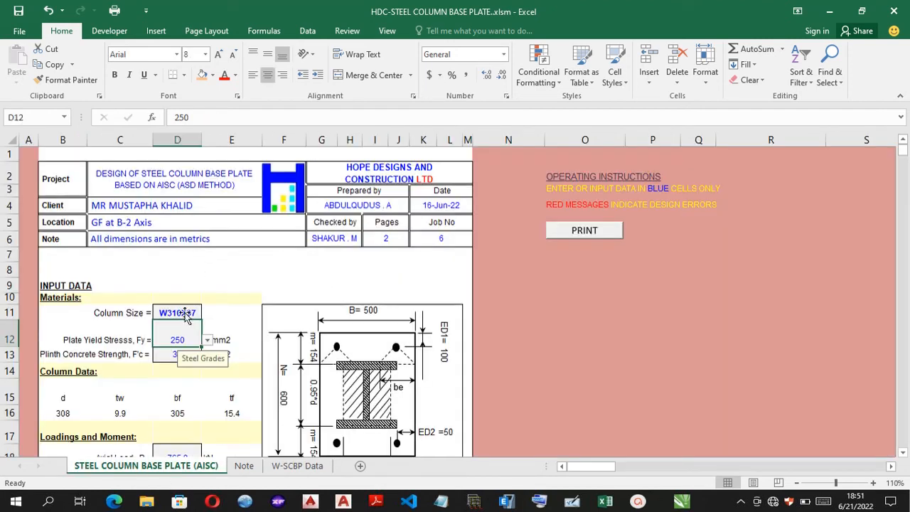
{"action": "left_click", "coordinate": [208, 313]}
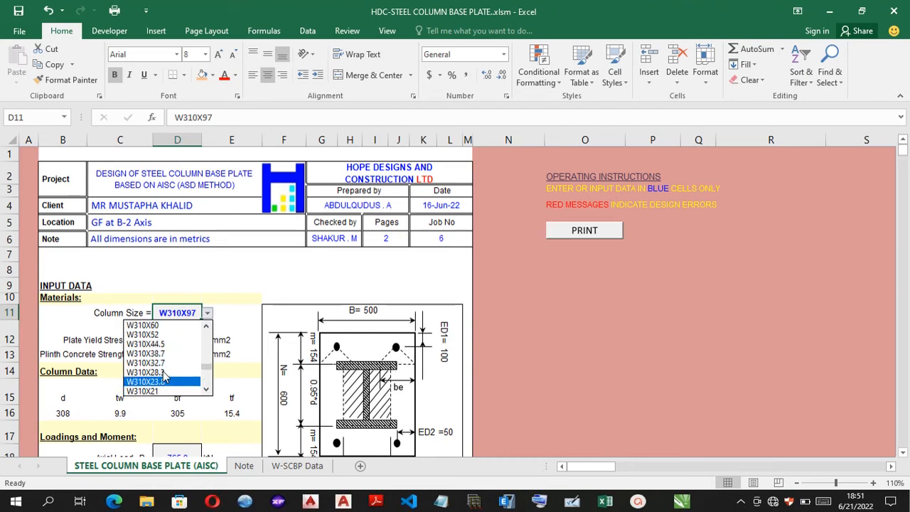
{"action": "scroll", "scroll_direction": "down", "scroll_amount": 3}
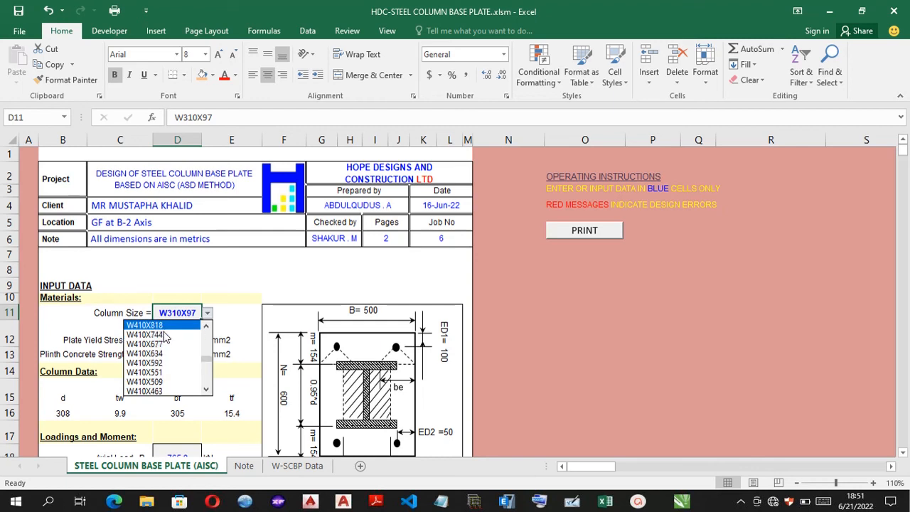
{"action": "left_click", "coordinate": [144, 322]}
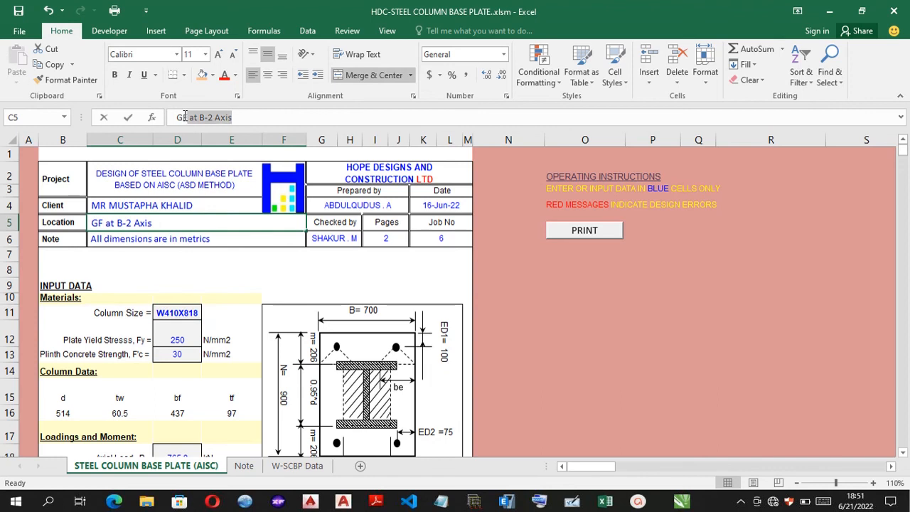
Change the location entry in C5 to BAY(EXT).
{"action": "double_click", "coordinate": [207, 117]}
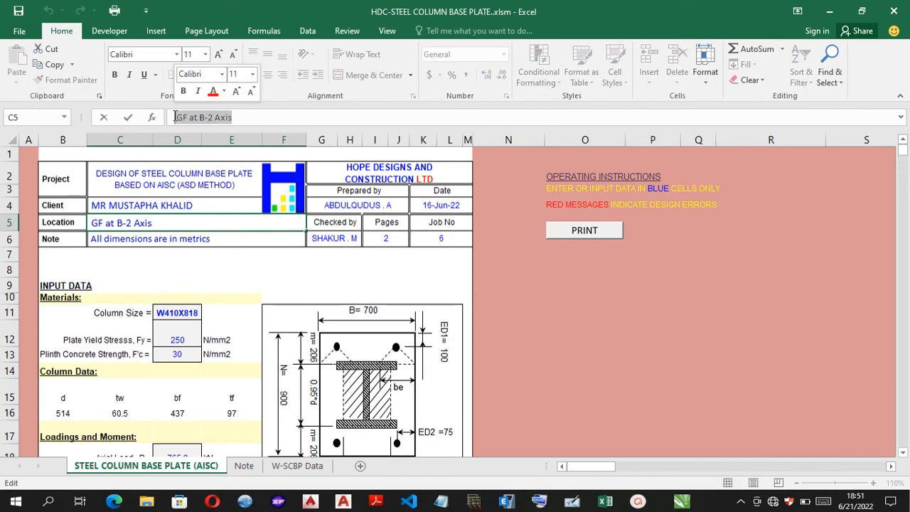
{"action": "type", "text": "b"}
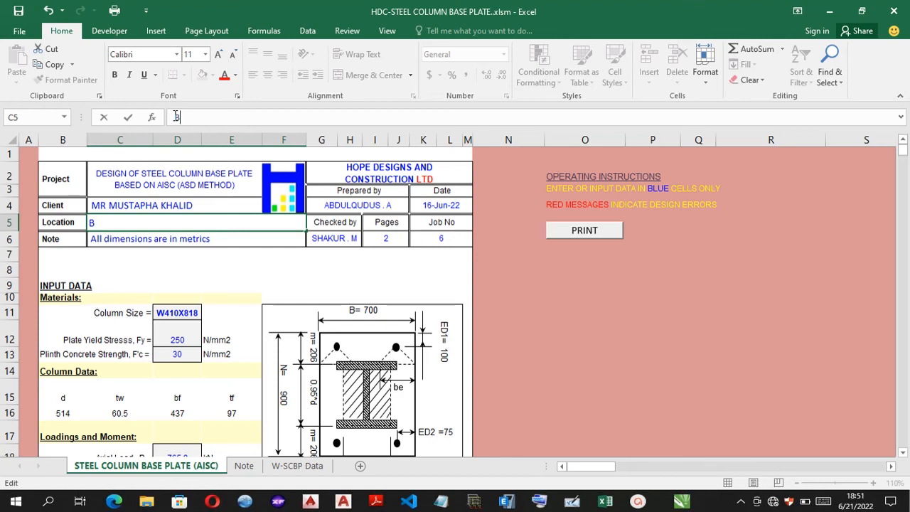
{"action": "type", "text": "AY"}
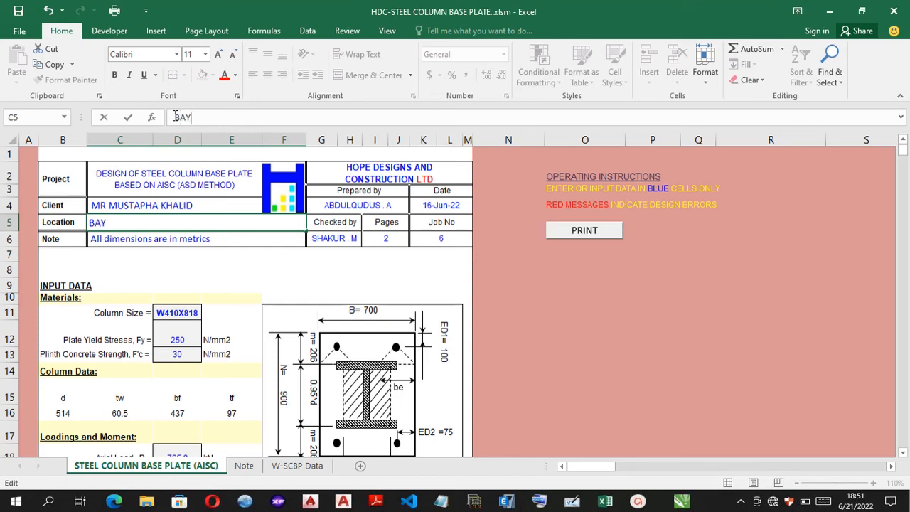
{"action": "type", "text": "("}
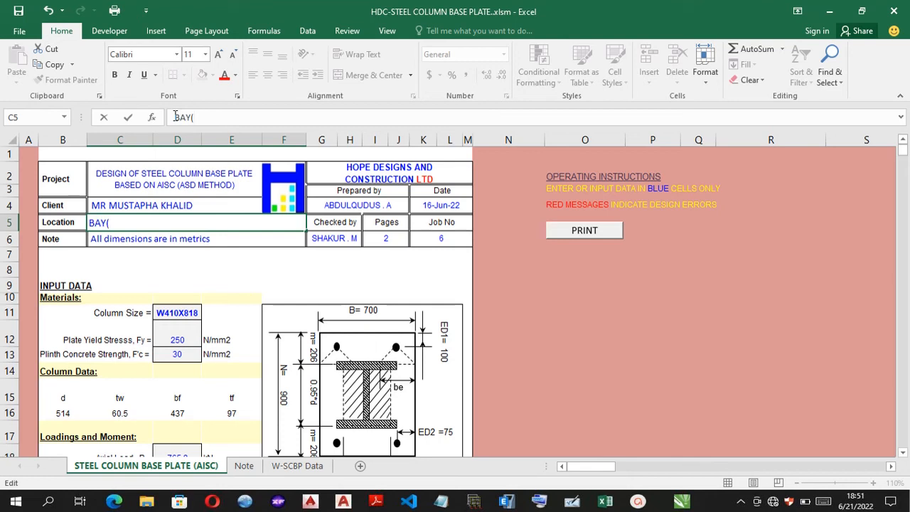
{"action": "type", "text": "EXT"}
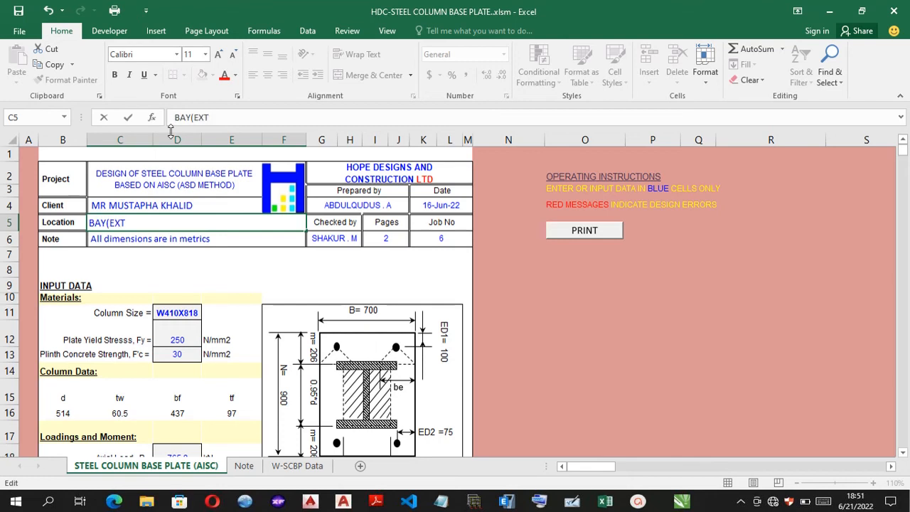
{"action": "type", "text": "0"}
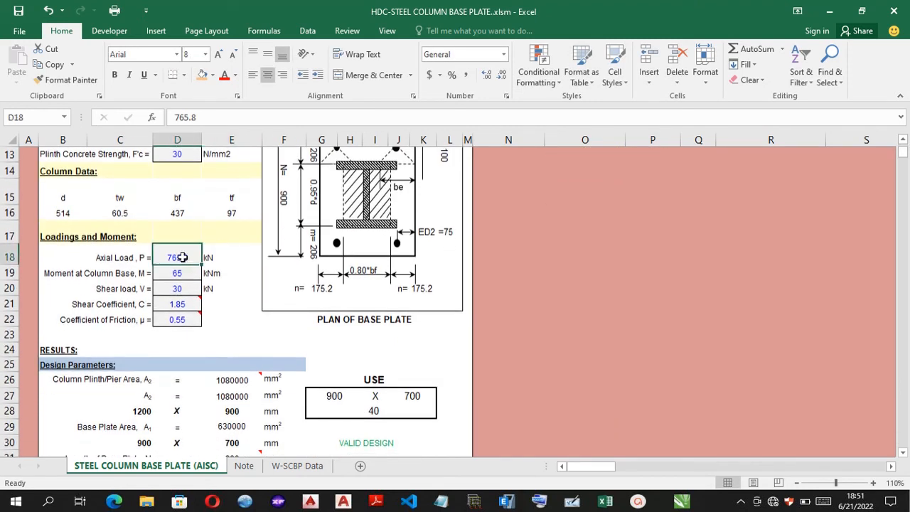
Enter axial load 1024 kN, moment 139 kNm and shear 40 kN in D18:D20 and commit.
{"action": "type", "text": "102"}
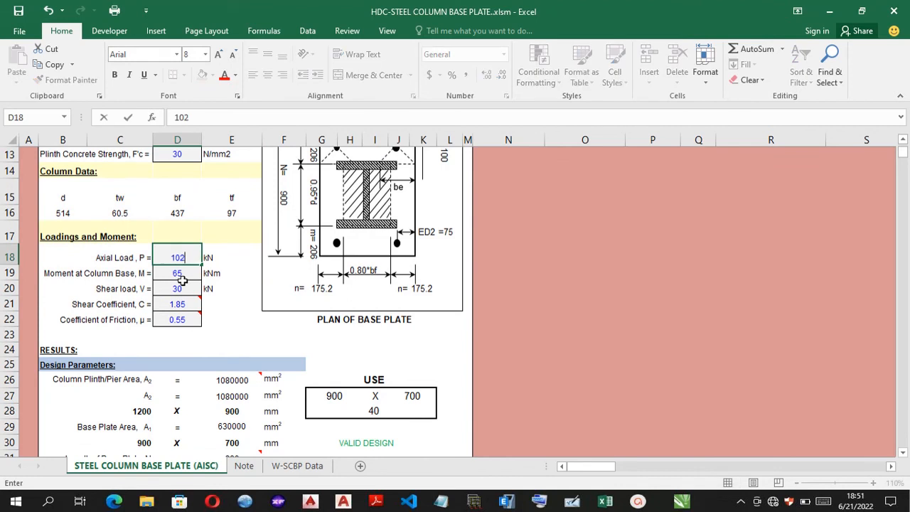
{"action": "type", "text": "1024"}
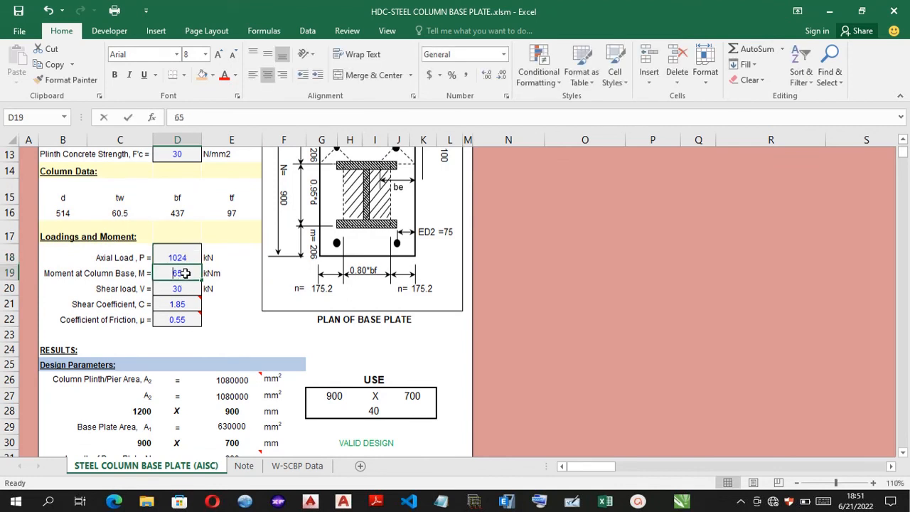
{"action": "type", "text": "11"}
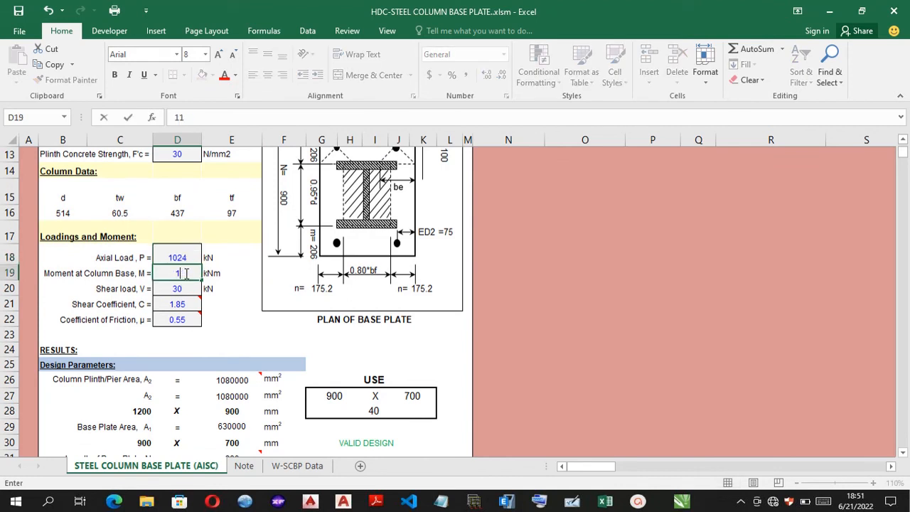
{"action": "type", "text": "39"}
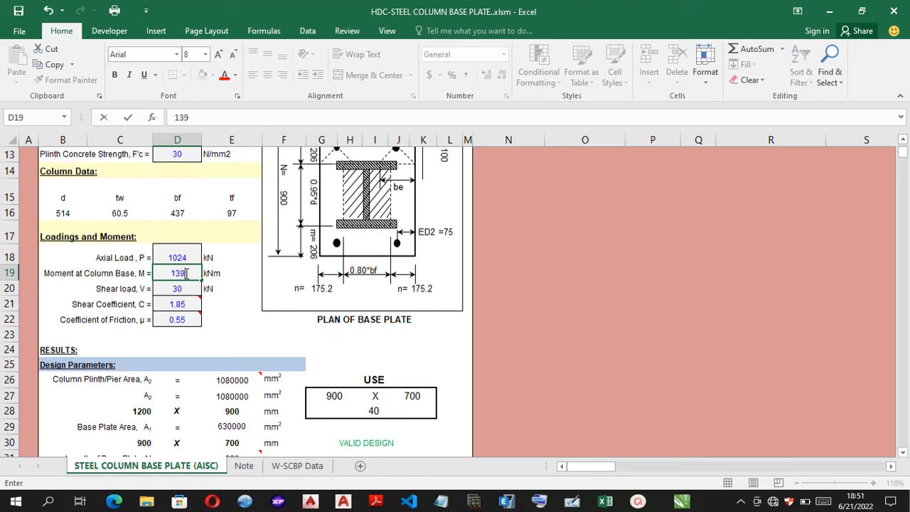
{"action": "type", "text": "40"}
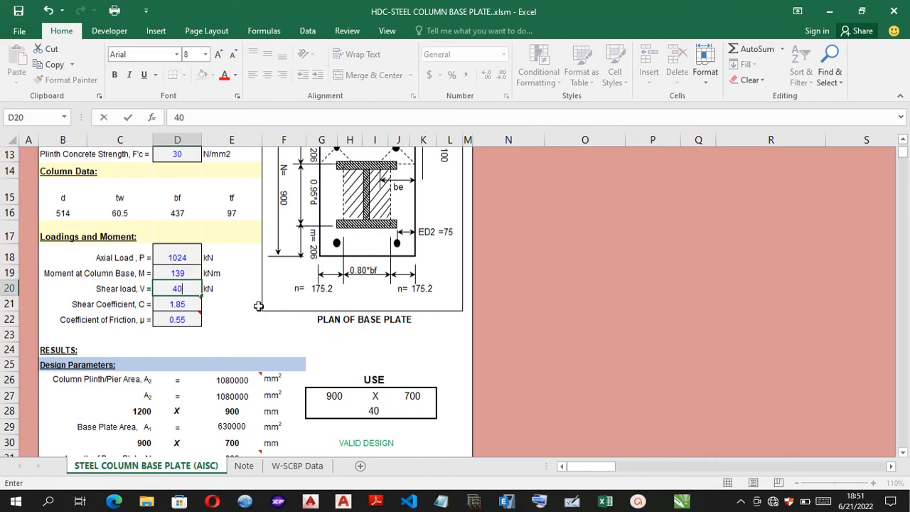
{"action": "left_click", "coordinate": [230, 304]}
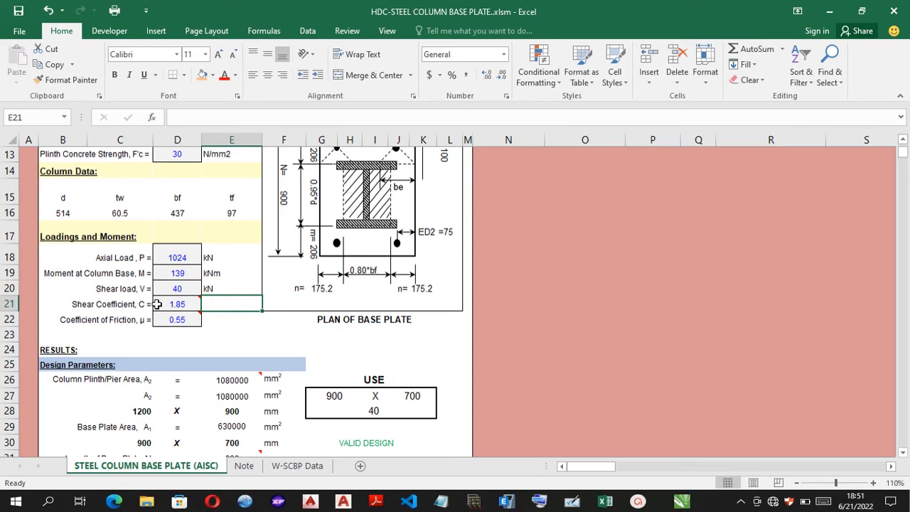
{"action": "mouse_move", "coordinate": [182, 304]}
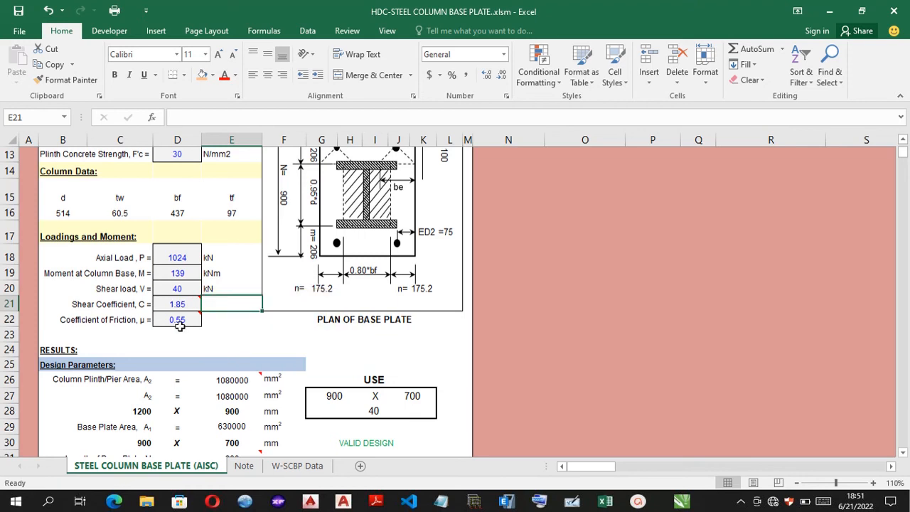
Scroll down to the Anchor Bolt/Rod Data section and select the total bolts input D49.
{"action": "scroll", "scroll_direction": "down", "scroll_amount": 3}
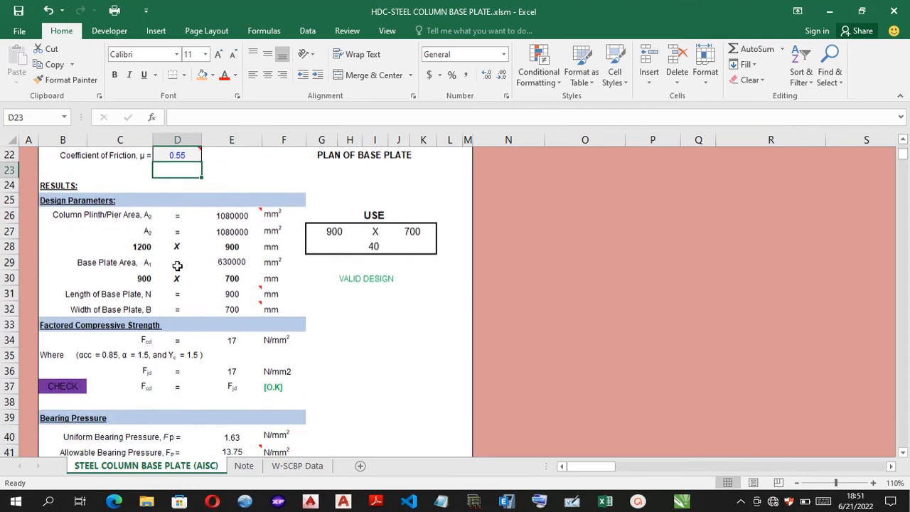
{"action": "scroll", "scroll_direction": "down", "scroll_amount": 3}
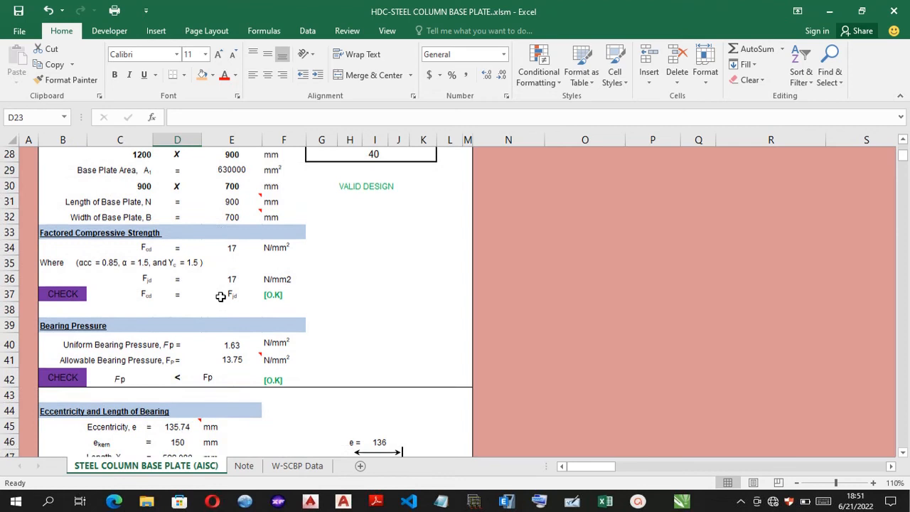
{"action": "scroll", "scroll_direction": "down", "scroll_amount": 3}
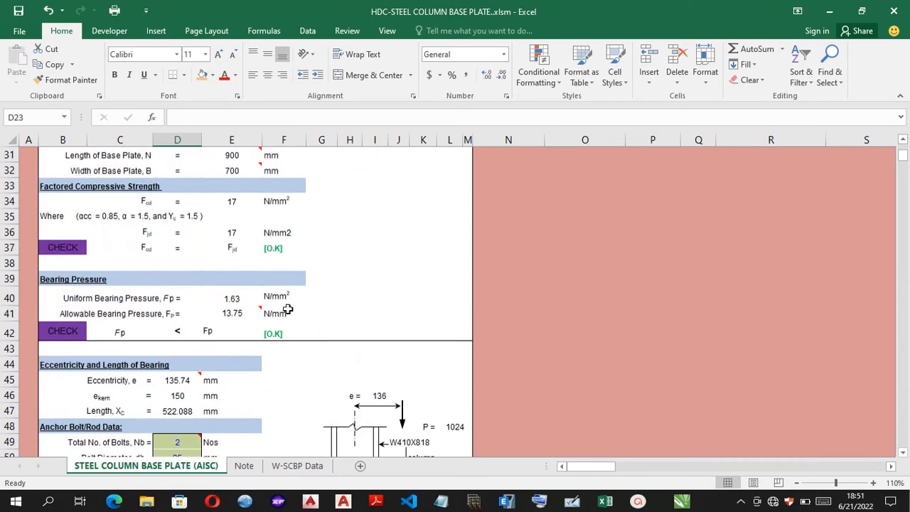
{"action": "scroll", "scroll_direction": "down", "scroll_amount": 3}
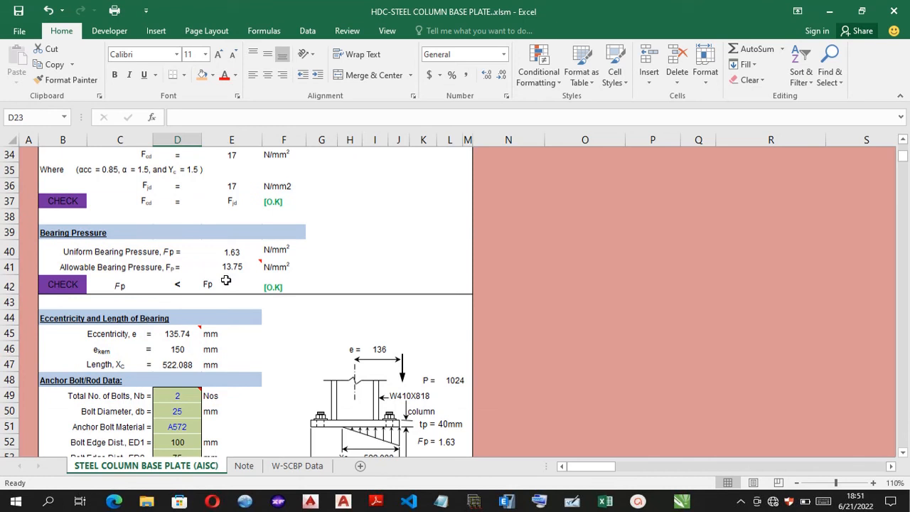
{"action": "mouse_move", "coordinate": [126, 262]}
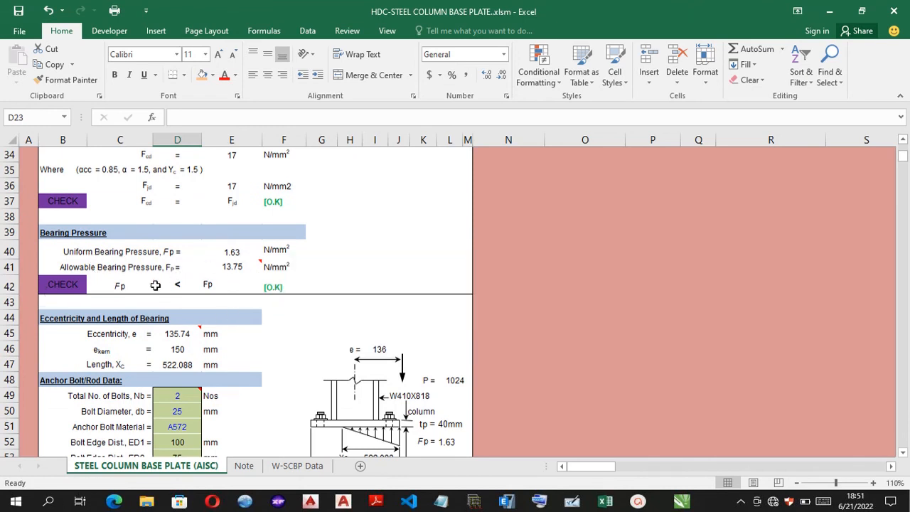
{"action": "scroll", "scroll_direction": "down", "scroll_amount": 3}
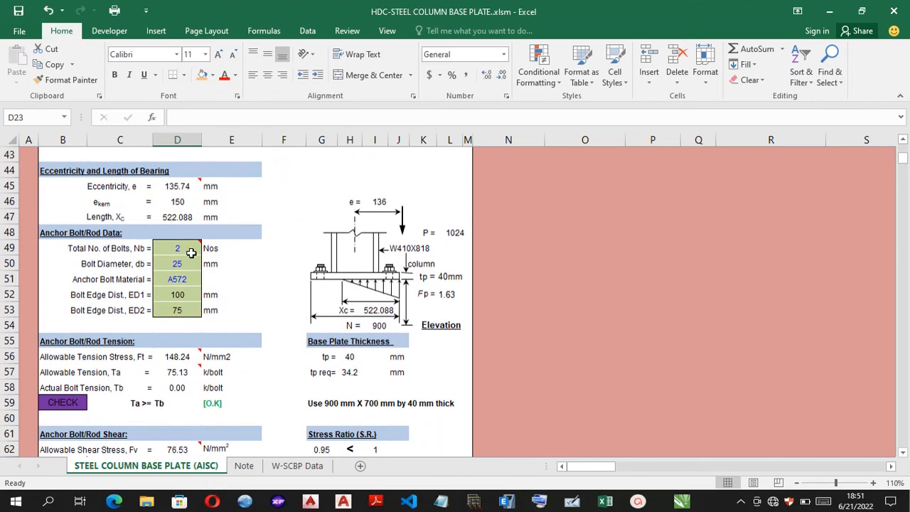
{"action": "mouse_move", "coordinate": [240, 267]}
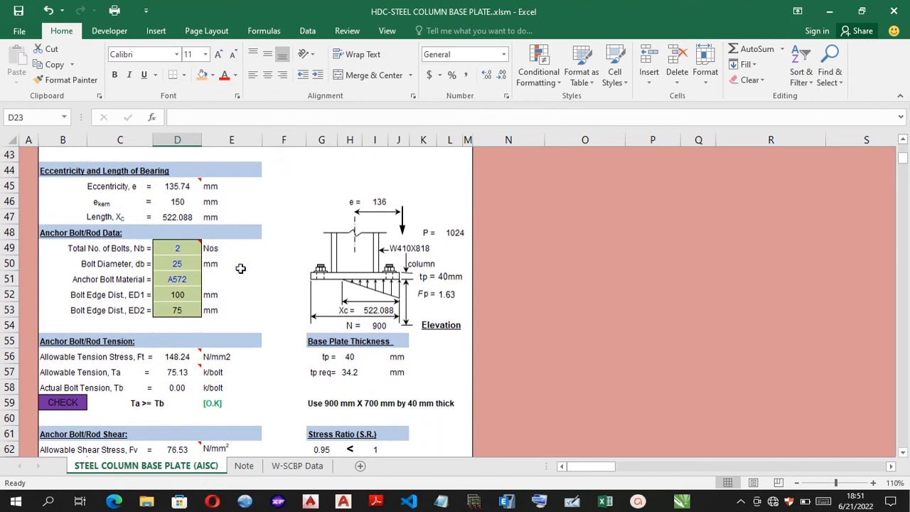
{"action": "mouse_move", "coordinate": [165, 306]}
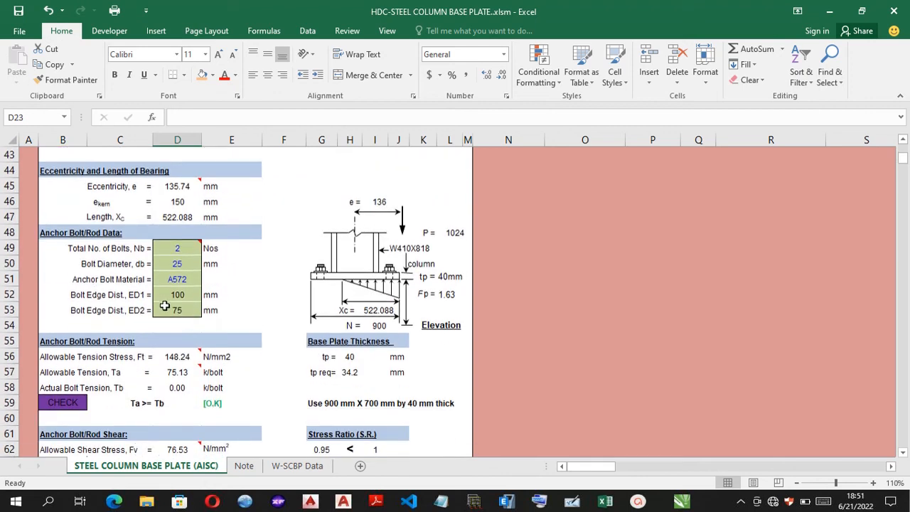
{"action": "left_click", "coordinate": [176, 247]}
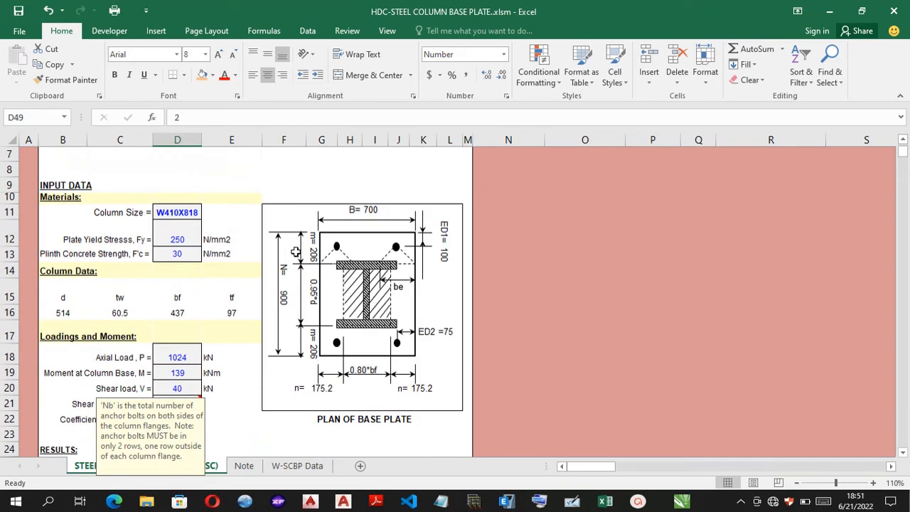
Set total bolts D49 to 4 and the anchor bolt material in D51, reviewing the checks.
{"action": "scroll", "scroll_direction": "down", "scroll_amount": 3}
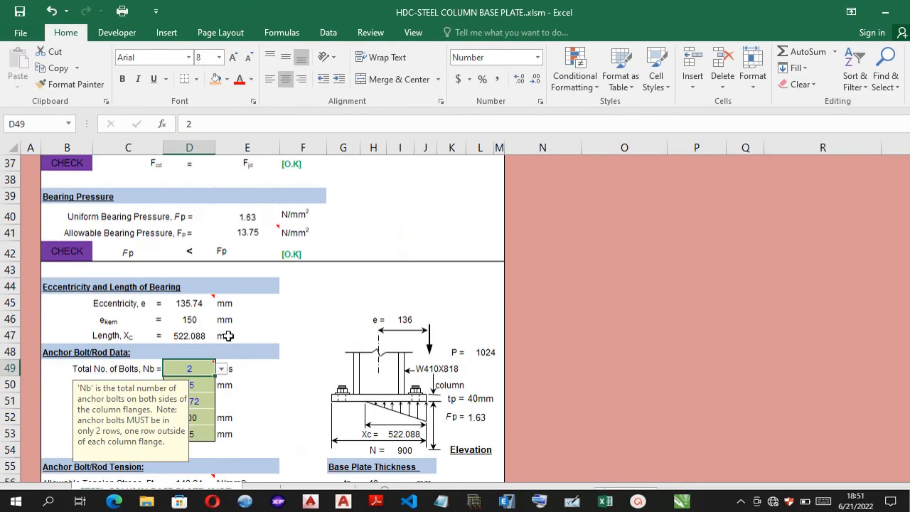
{"action": "type", "text": "4"}
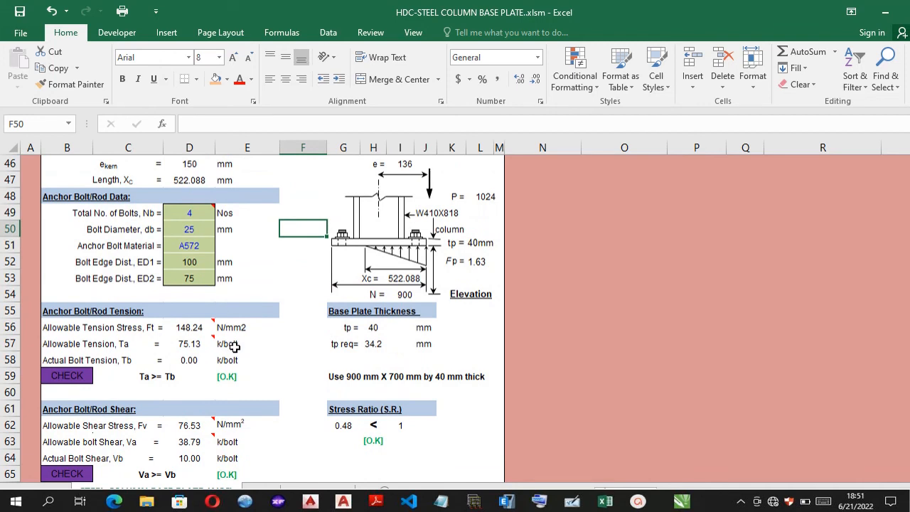
{"action": "scroll", "scroll_direction": "down", "scroll_amount": 3}
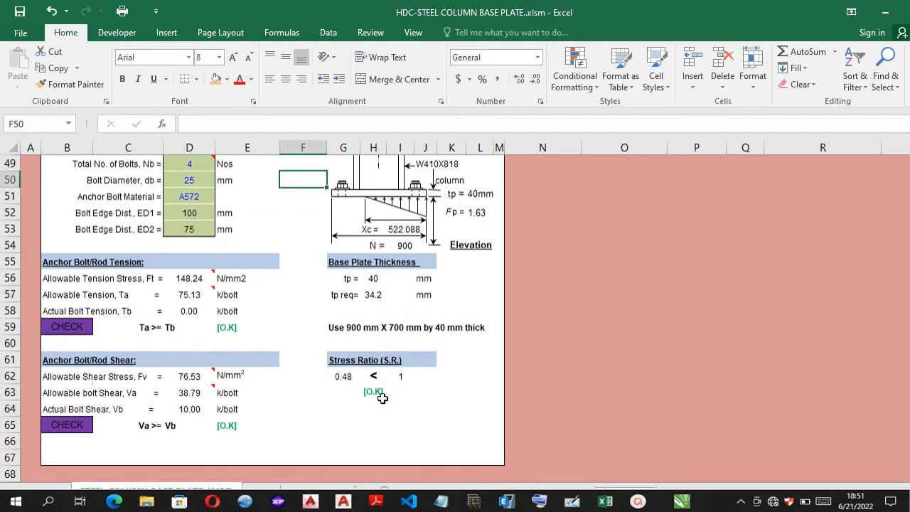
{"action": "mouse_move", "coordinate": [392, 267]}
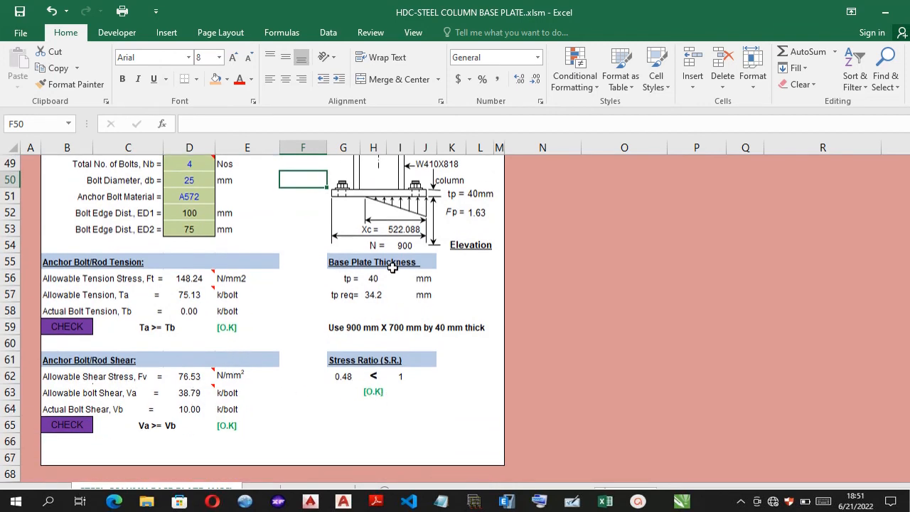
{"action": "mouse_move", "coordinate": [361, 281]}
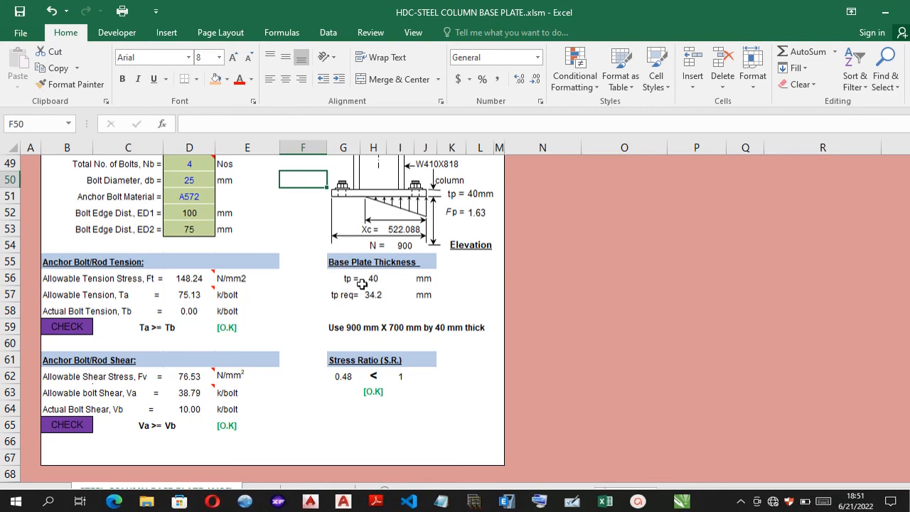
{"action": "mouse_move", "coordinate": [348, 327]}
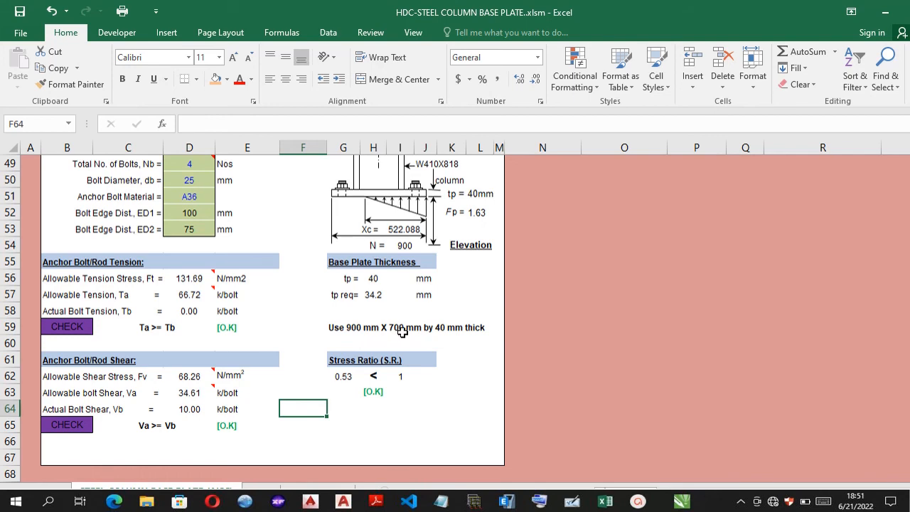
{"action": "type", "text": "A572"}
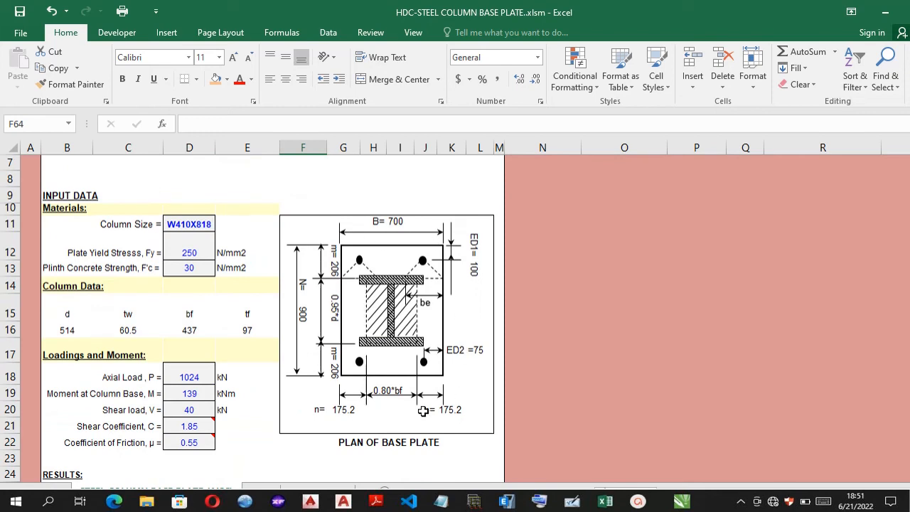
Choose a 9.4 mm anchor bolt diameter in D50, dropping allowable tension to 10.54 k/bolt.
{"action": "scroll", "scroll_direction": "down", "scroll_amount": 3}
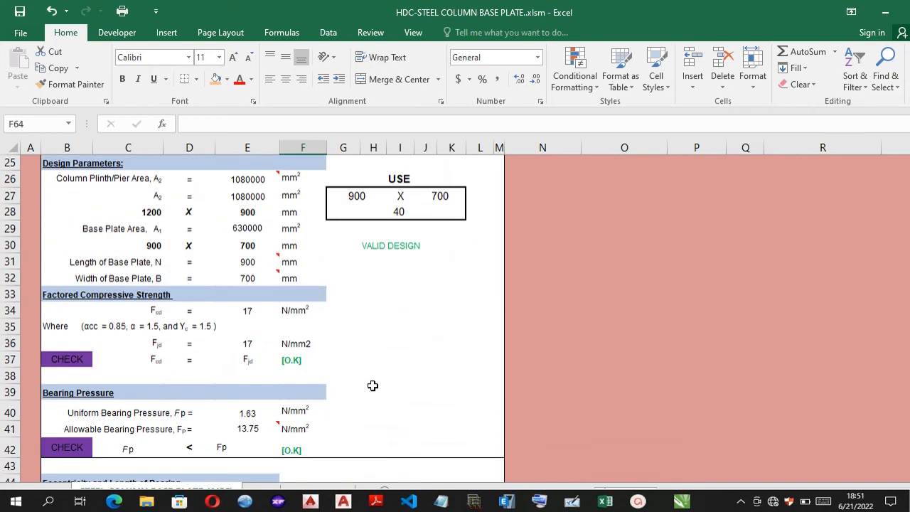
{"action": "scroll", "scroll_direction": "down", "scroll_amount": 3}
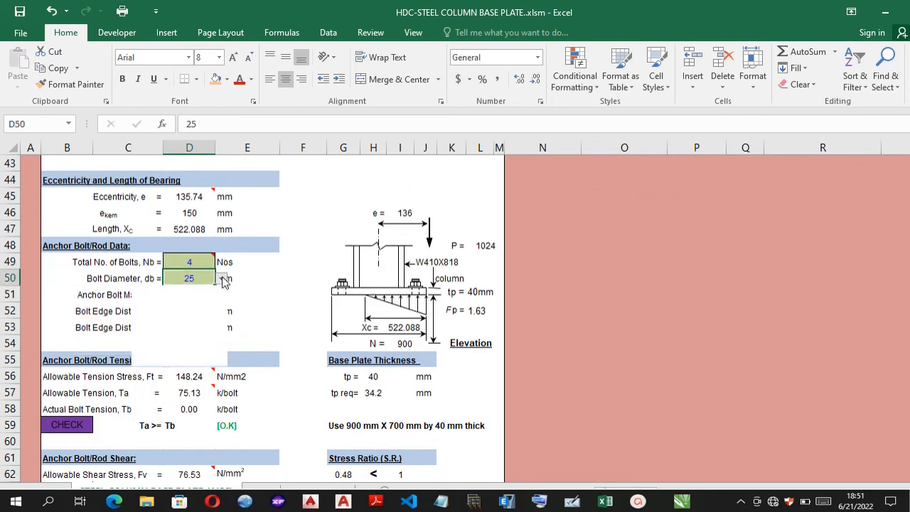
{"action": "left_click", "coordinate": [222, 277]}
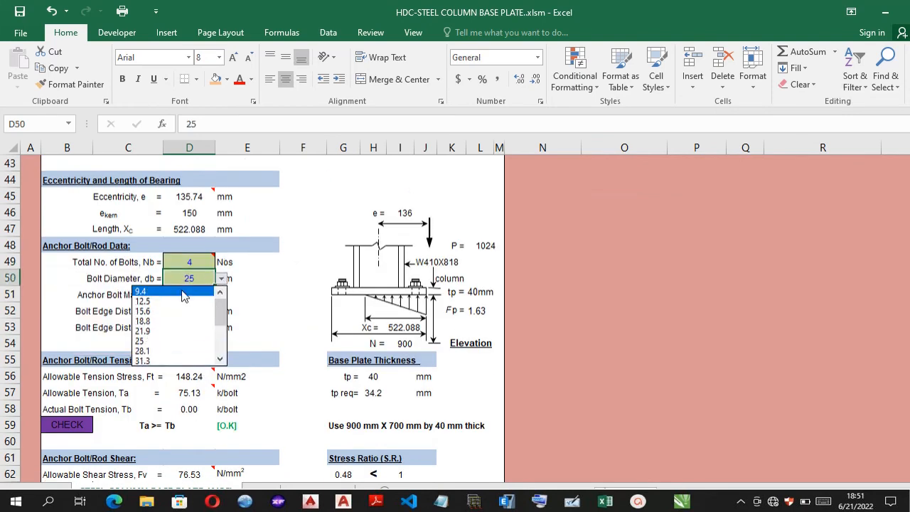
{"action": "left_click", "coordinate": [142, 290]}
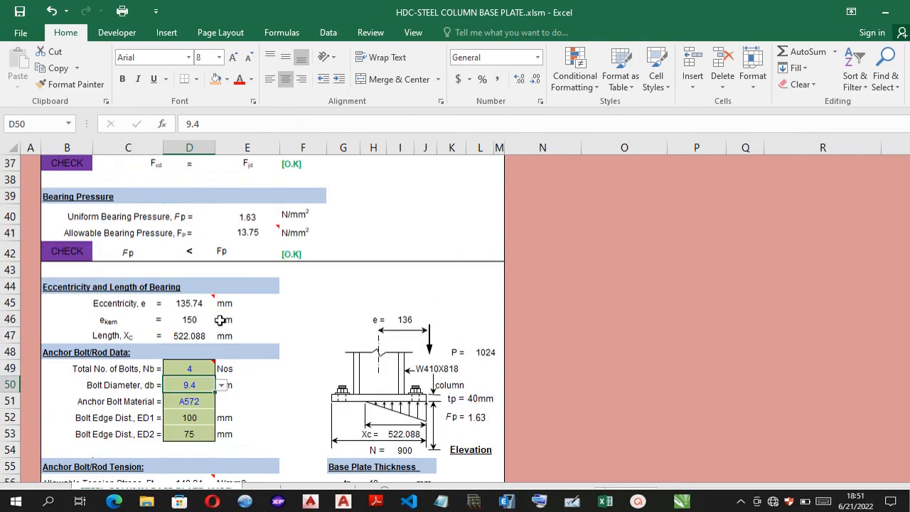
{"action": "scroll", "scroll_direction": "down", "scroll_amount": 3}
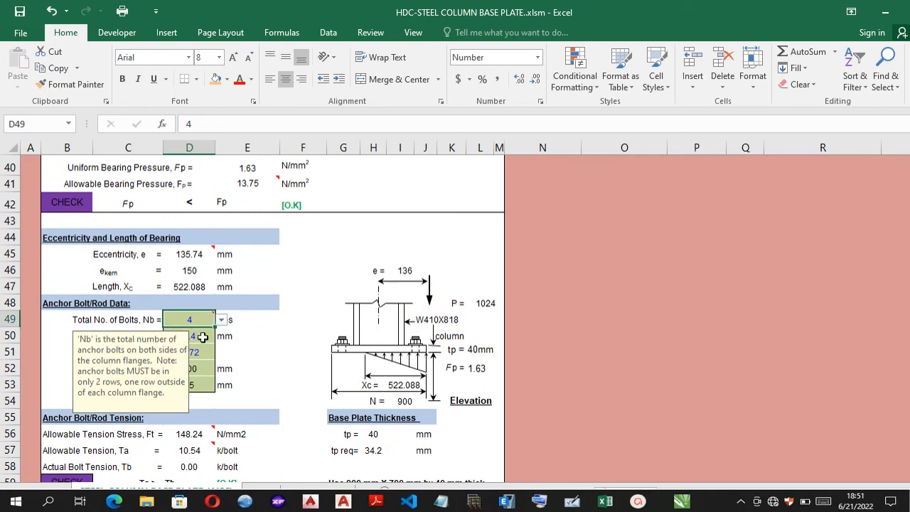
Restore the anchor bolt diameter to 25 mm with A572 material, giving 75.13 k/bolt allowable tension.
{"action": "left_click", "coordinate": [221, 336]}
{"action": "type", "text": "25"}
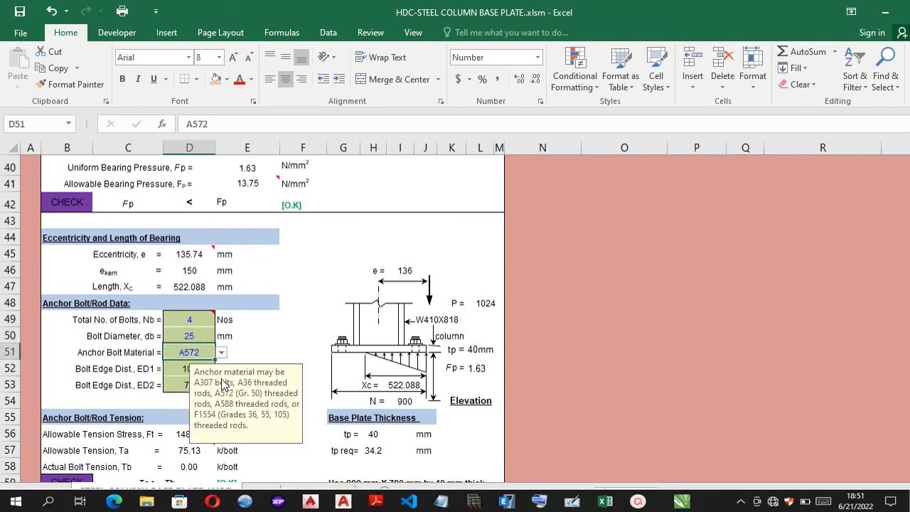
{"action": "mouse_move", "coordinate": [226, 392]}
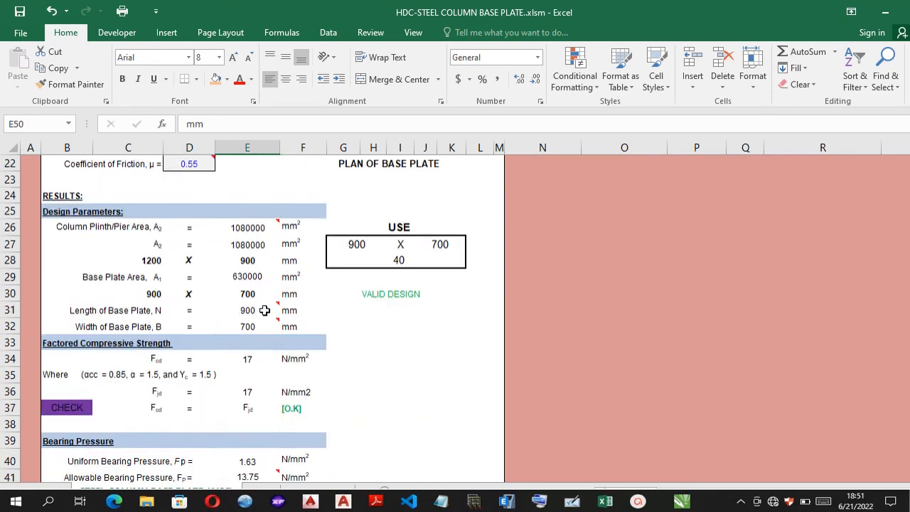
{"action": "left_click", "coordinate": [222, 401]}
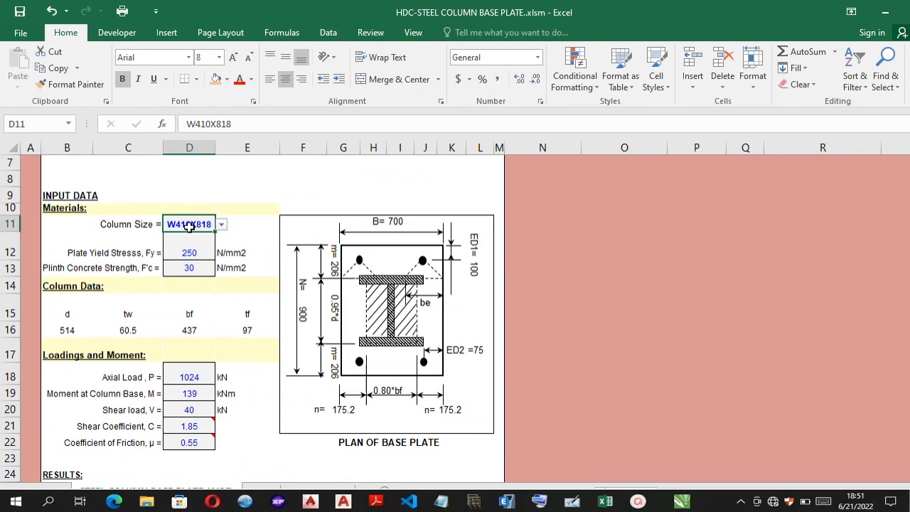
{"action": "left_click", "coordinate": [221, 224]}
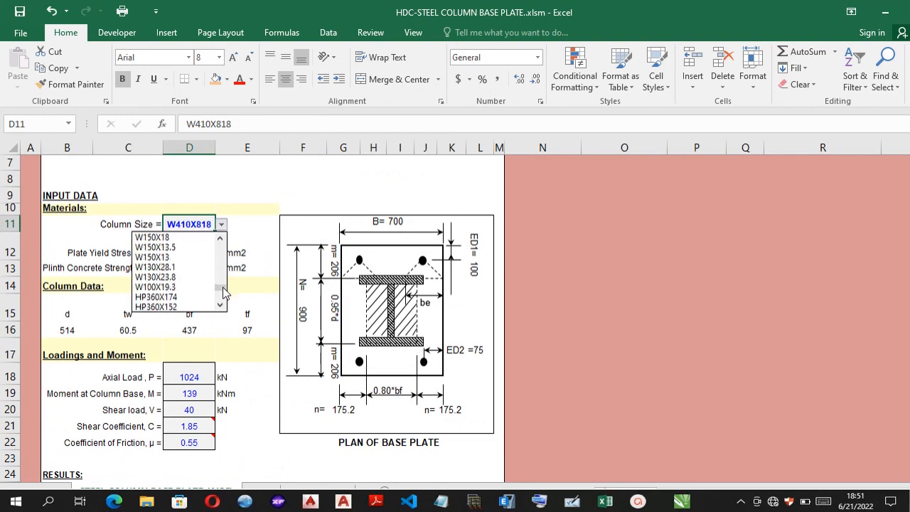
{"action": "left_click", "coordinate": [156, 288]}
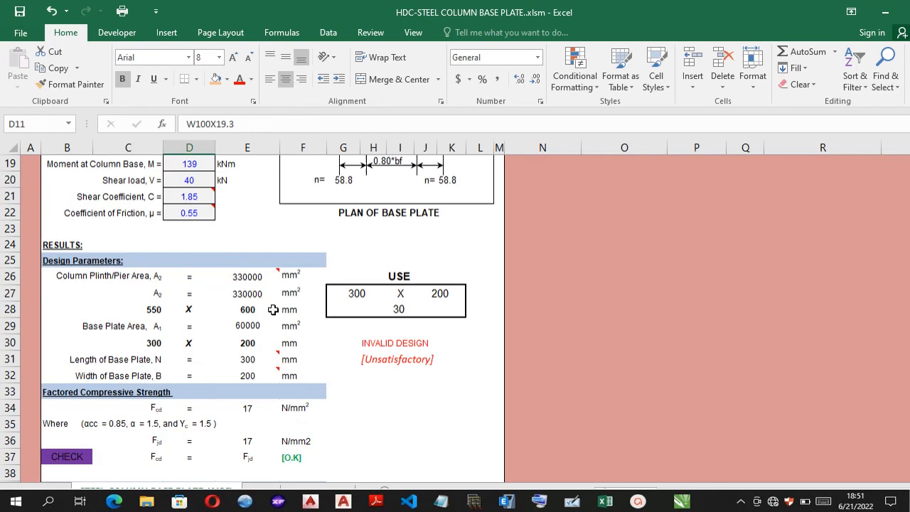
{"action": "scroll", "scroll_direction": "down", "scroll_amount": 3}
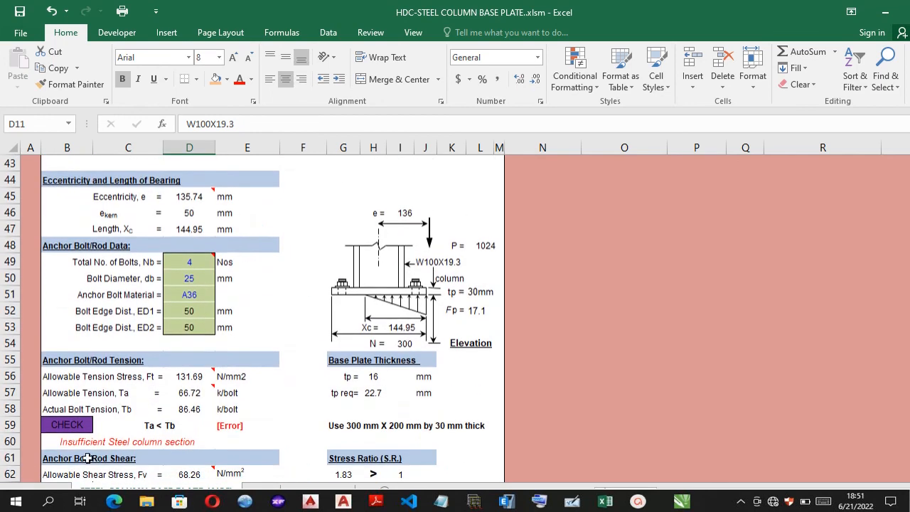
{"action": "mouse_move", "coordinate": [292, 294]}
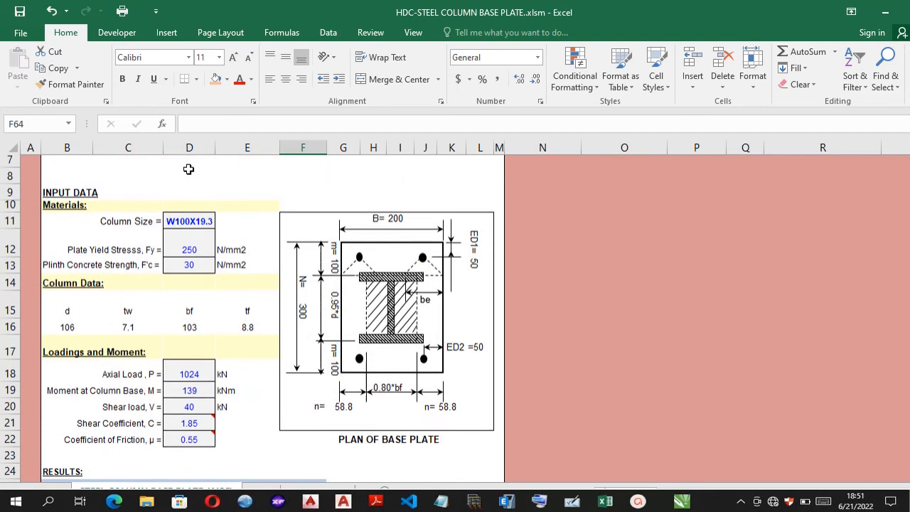
{"action": "left_click", "coordinate": [221, 223]}
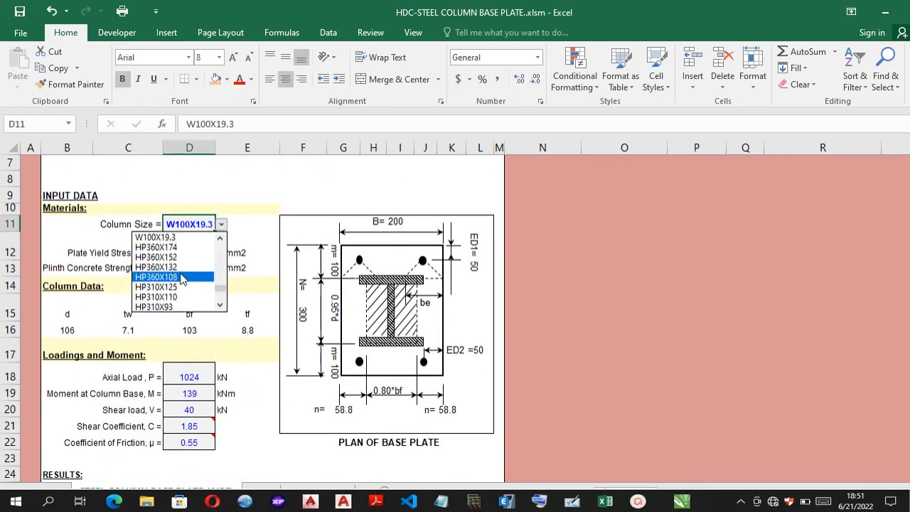
{"action": "mouse_move", "coordinate": [188, 251]}
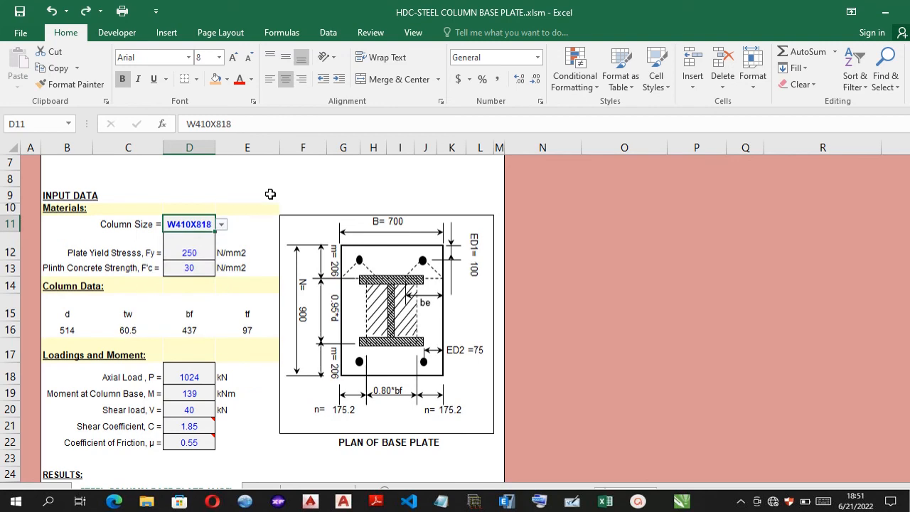
{"action": "scroll", "scroll_direction": "down", "scroll_amount": 3}
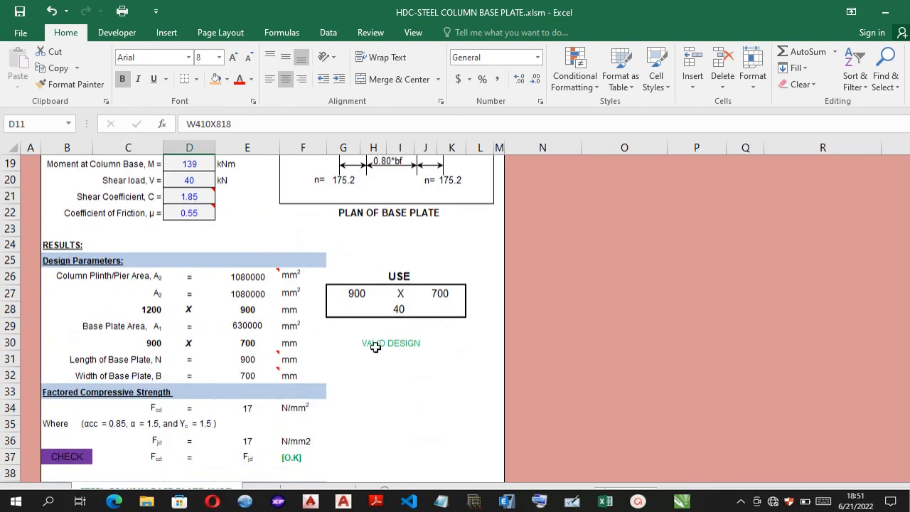
{"action": "scroll", "scroll_direction": "down", "scroll_amount": 3}
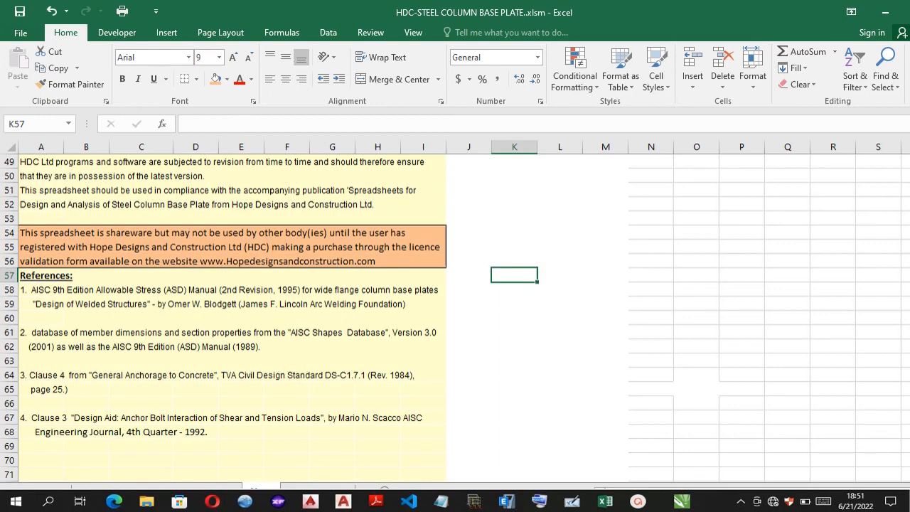
{"action": "mouse_move", "coordinate": [184, 254]}
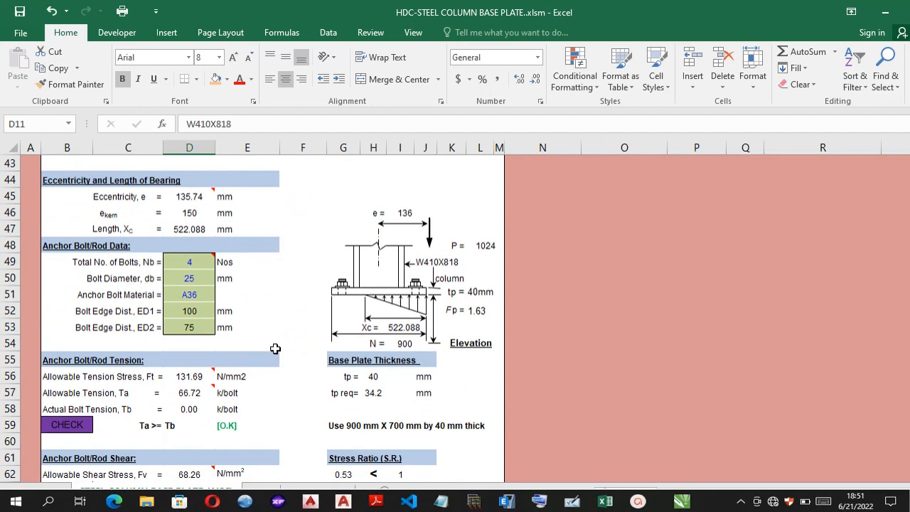
{"action": "scroll", "scroll_direction": "down", "scroll_amount": 3}
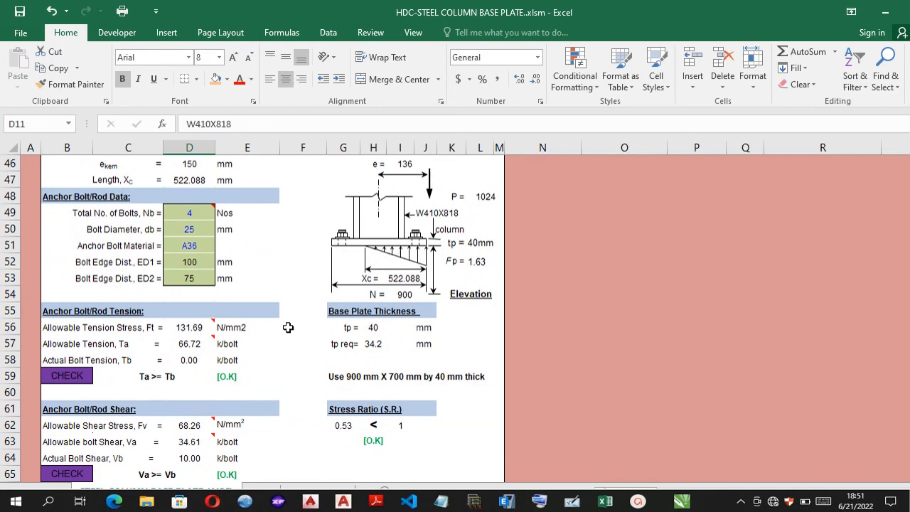
{"action": "mouse_move", "coordinate": [304, 290]}
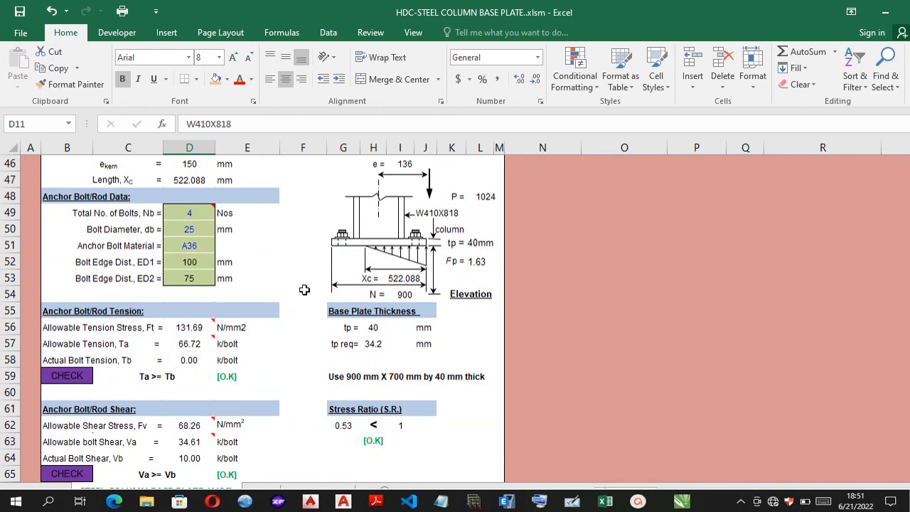